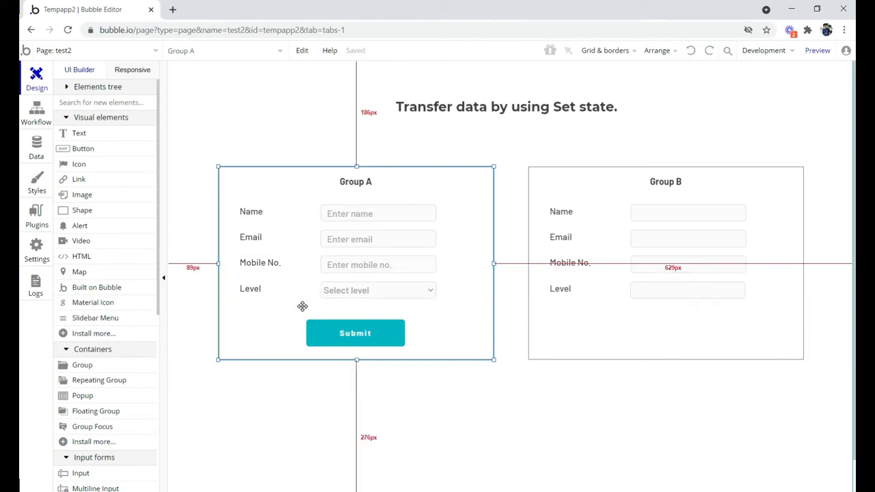
# - Open Group B's Element inspector and create a text custom state named name
pyautogui.click(505, 107)
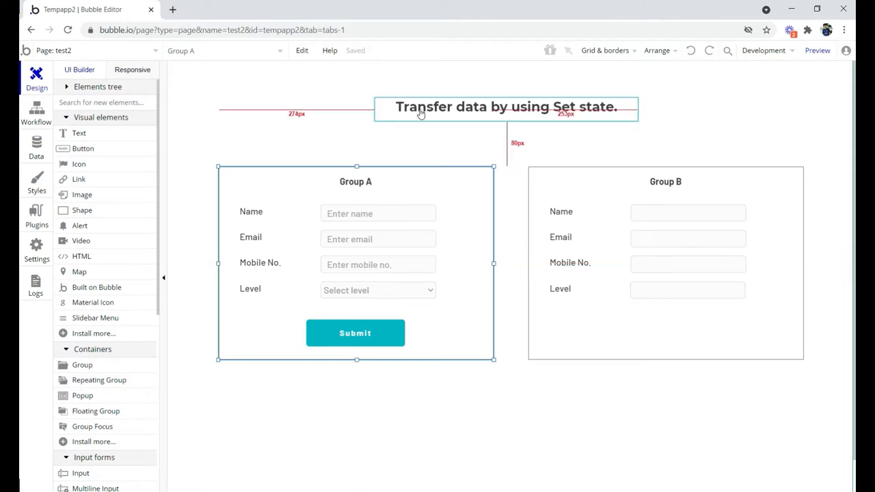
pyautogui.click(378, 238)
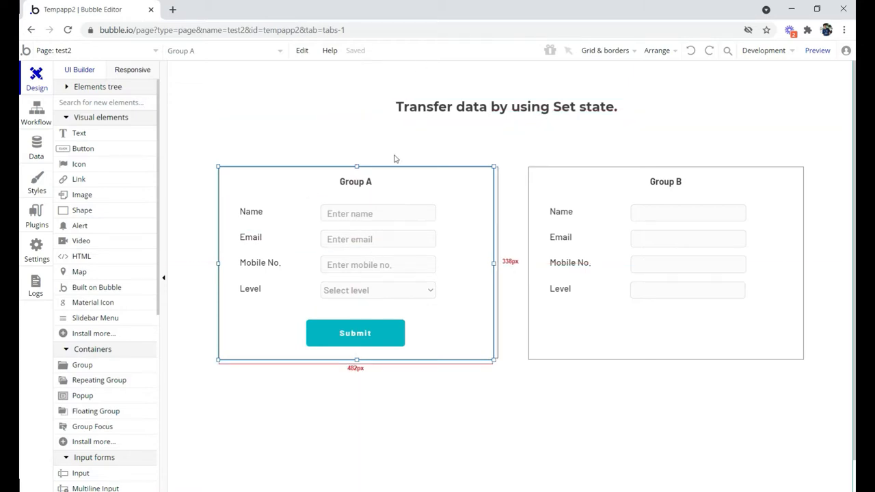
pyautogui.click(250, 237)
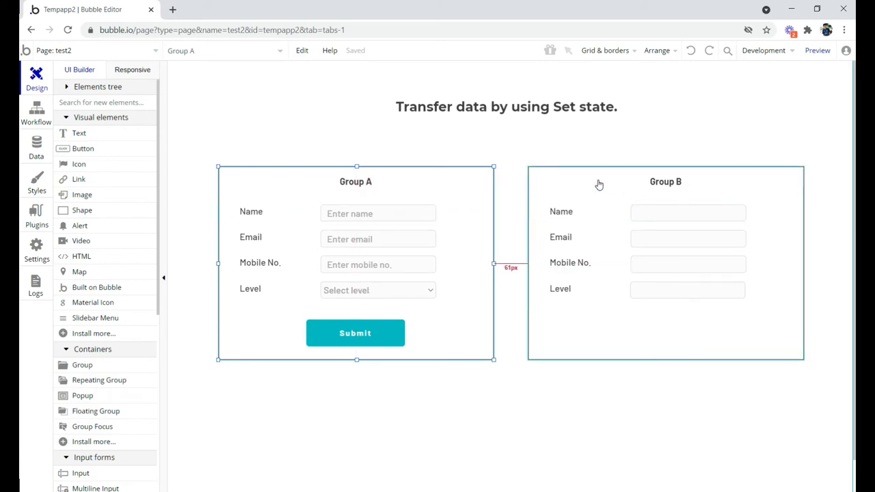
pyautogui.click(598, 185)
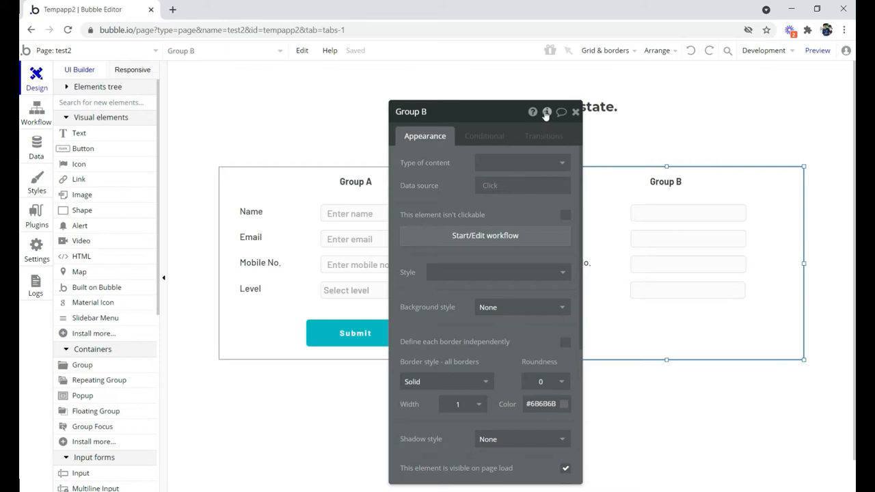
pyautogui.moveTo(547, 113)
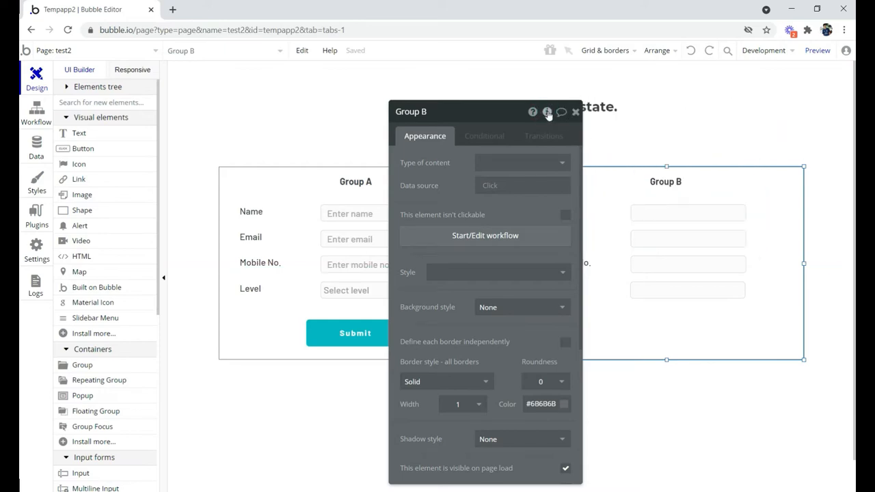
pyautogui.click(547, 112)
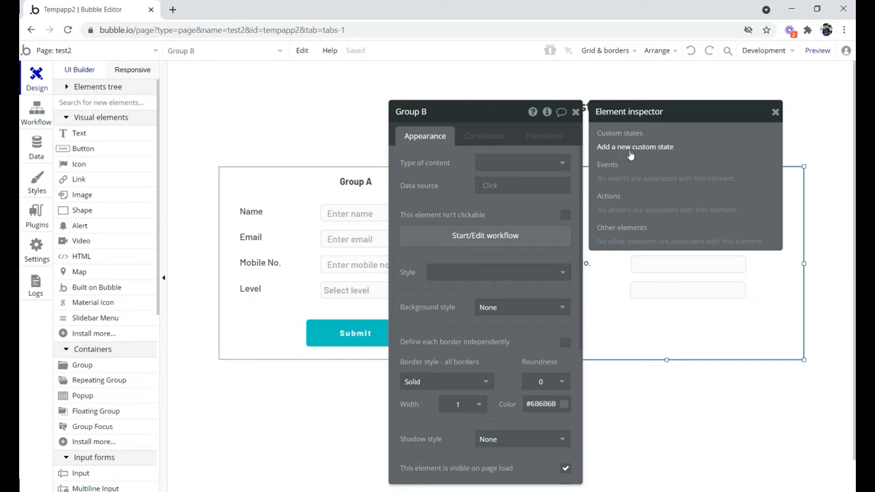
pyautogui.click(634, 147)
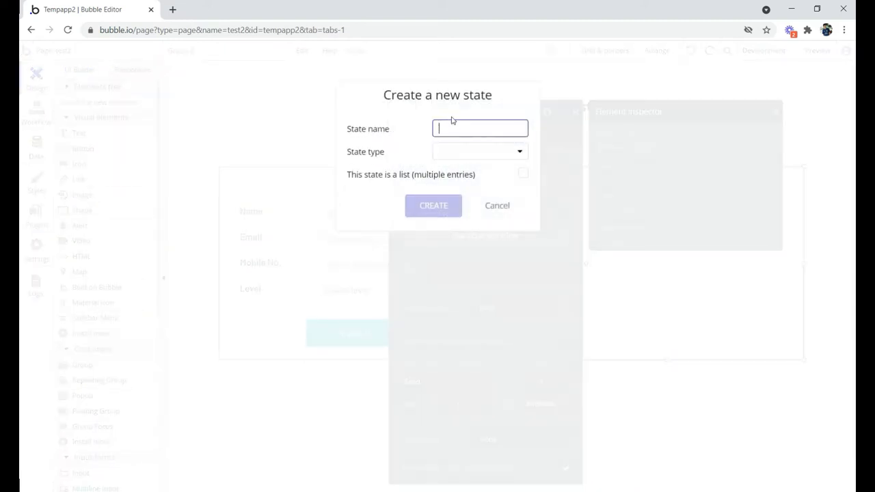
pyautogui.write('r')
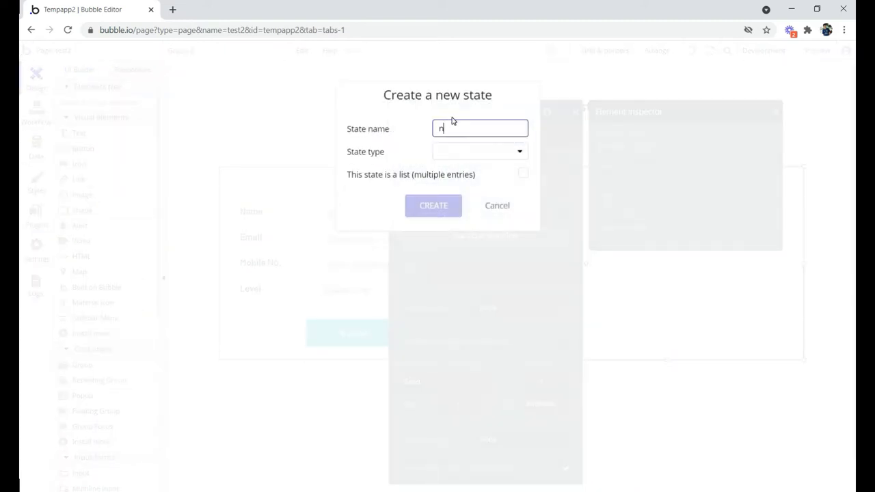
pyautogui.write('ame')
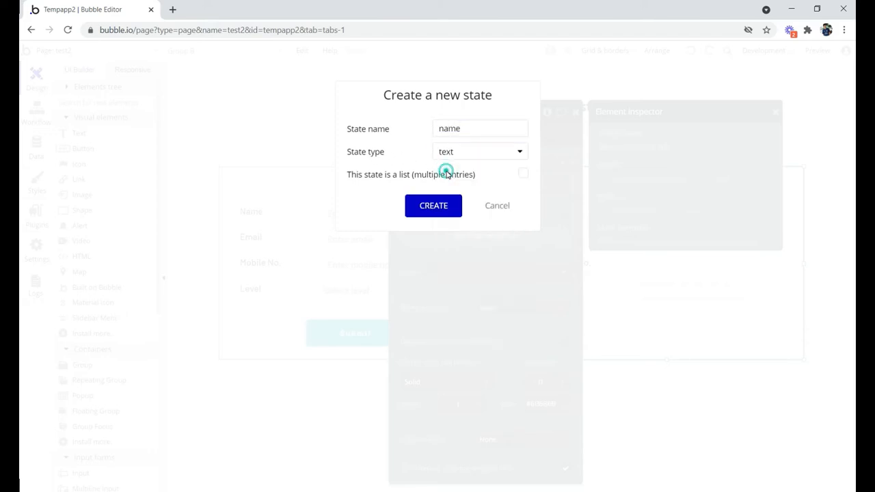
pyautogui.click(433, 205)
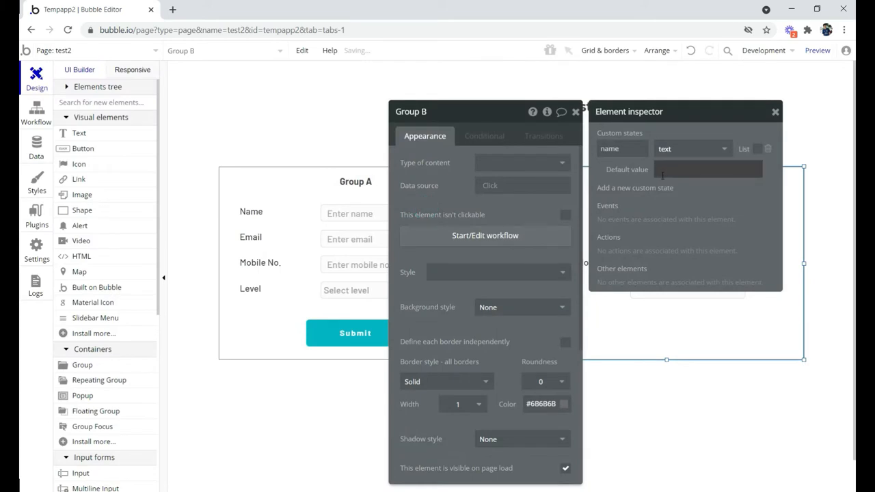
# - Add a second text-type custom state named email to Group B
pyautogui.click(634, 187)
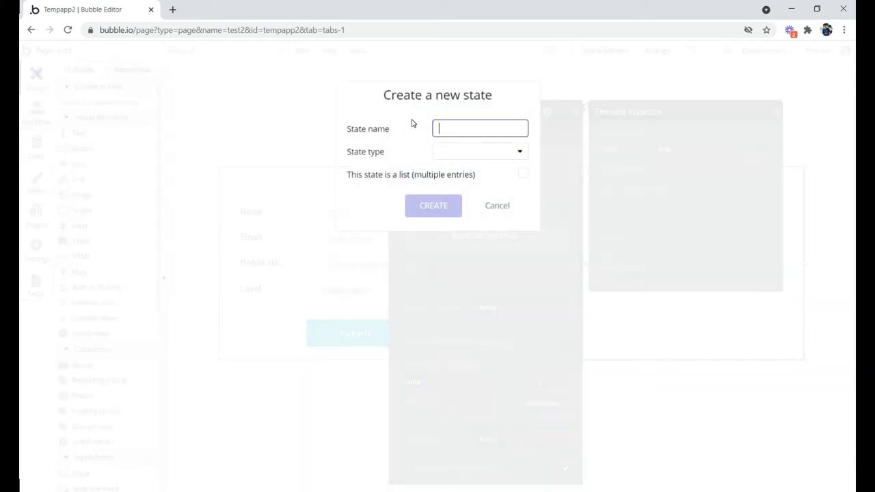
pyautogui.write('email')
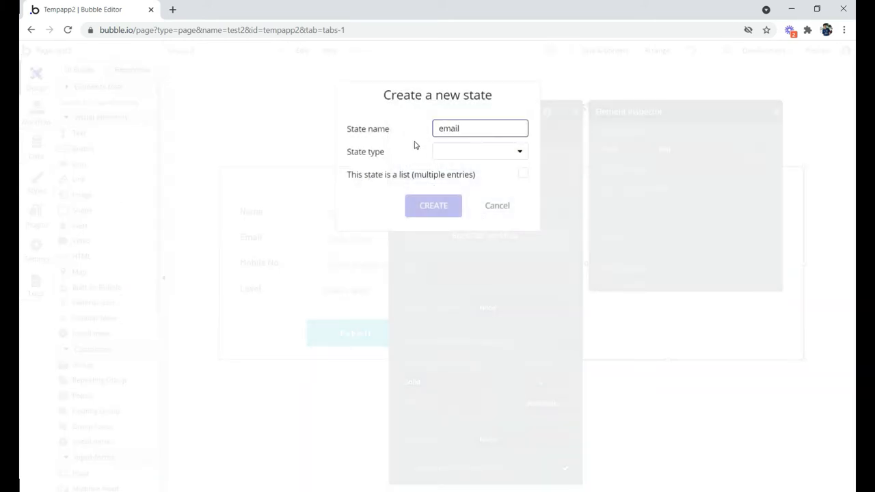
pyautogui.click(479, 151)
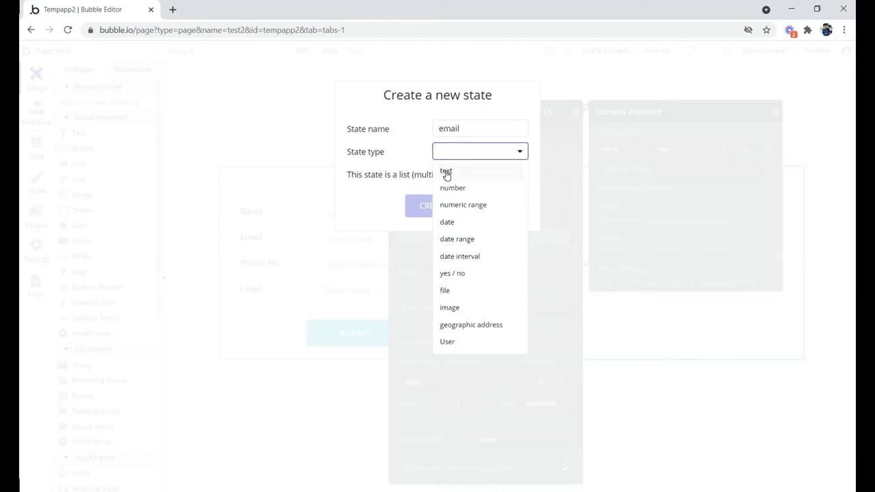
pyautogui.click(446, 171)
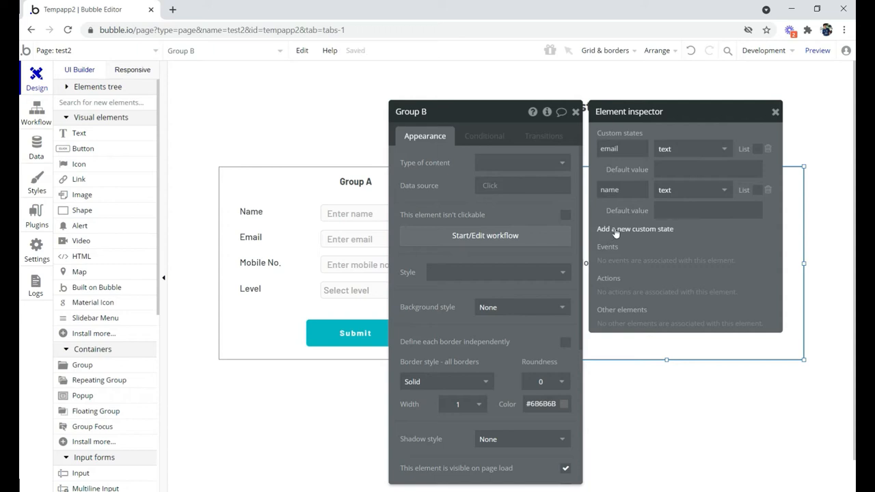
# - Add a number-type custom state named mobile to Group B
pyautogui.click(634, 228)
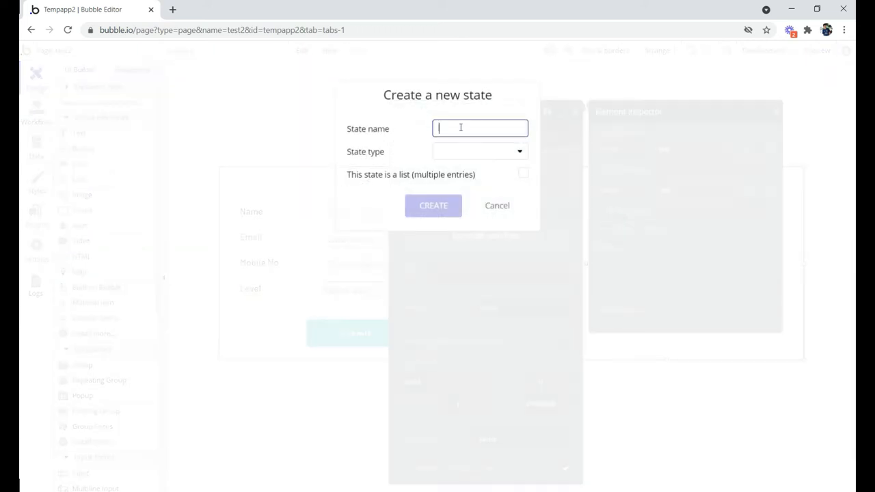
pyautogui.write('mobil')
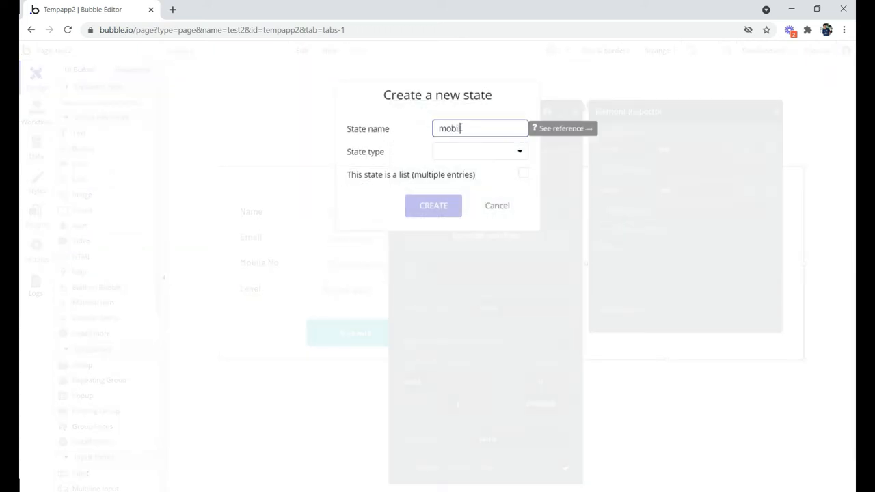
pyautogui.click(478, 151)
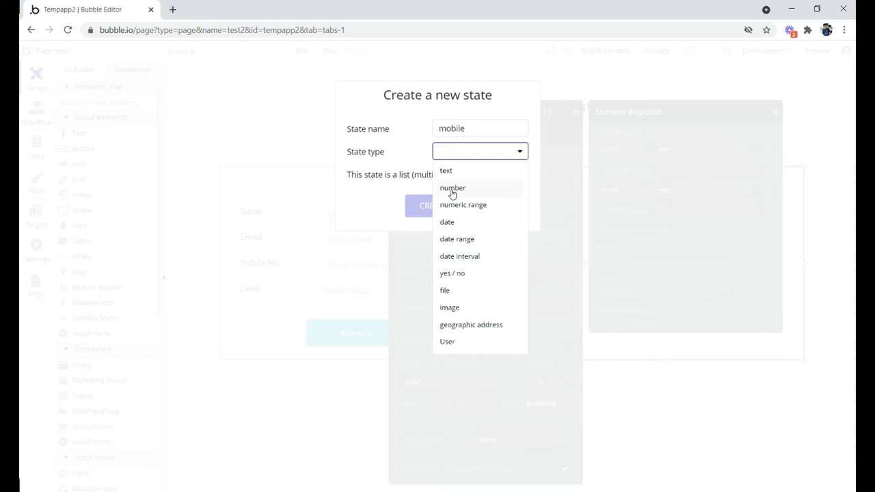
pyautogui.moveTo(452, 194)
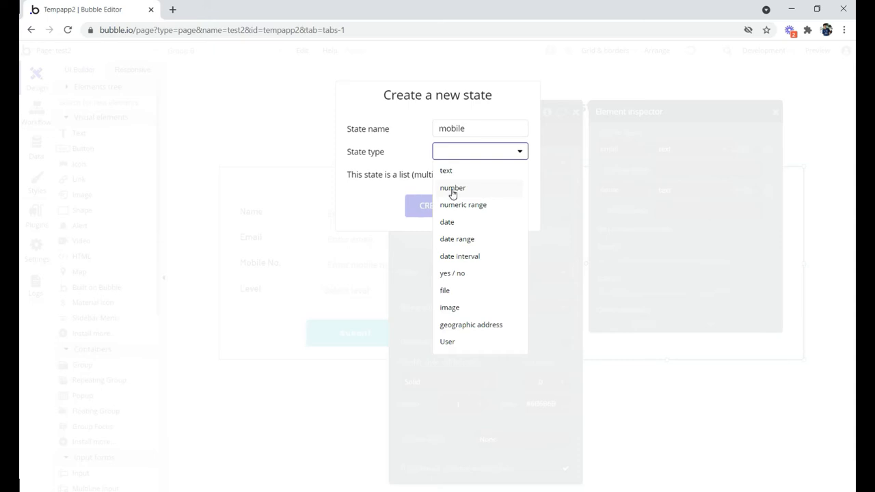
pyautogui.click(452, 188)
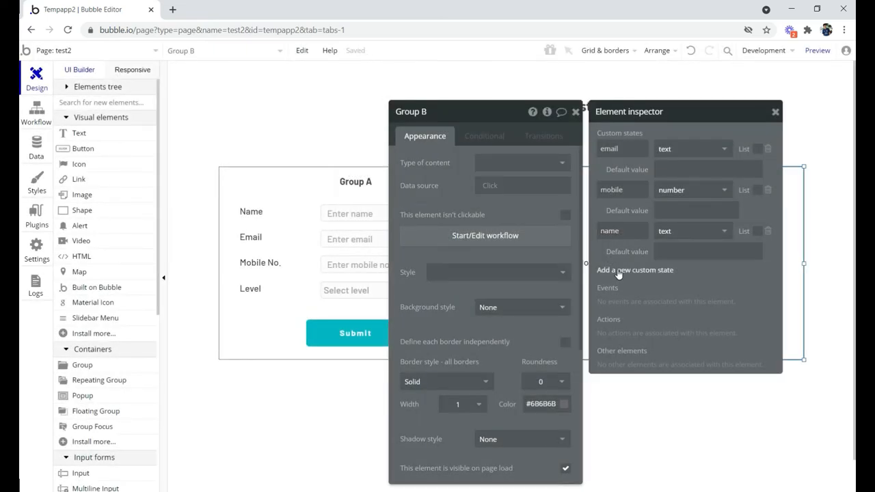
# - Create a number-type custom state named level on Group B
pyautogui.click(634, 269)
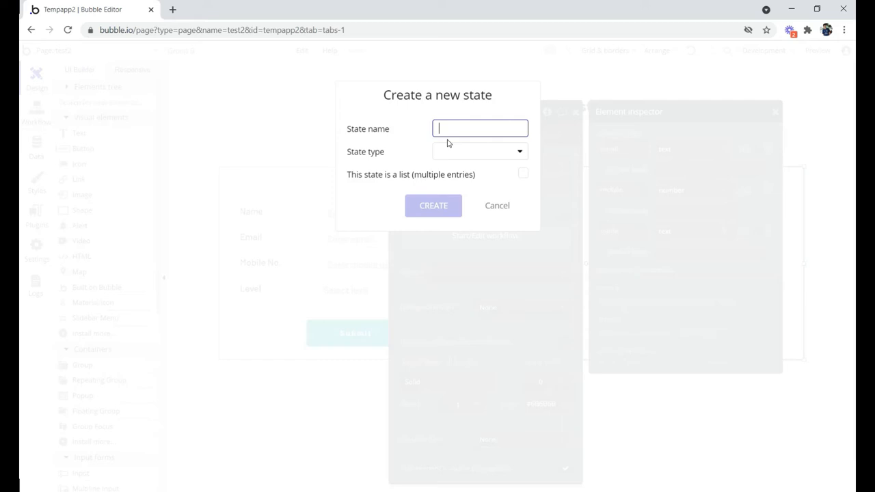
pyautogui.write('led')
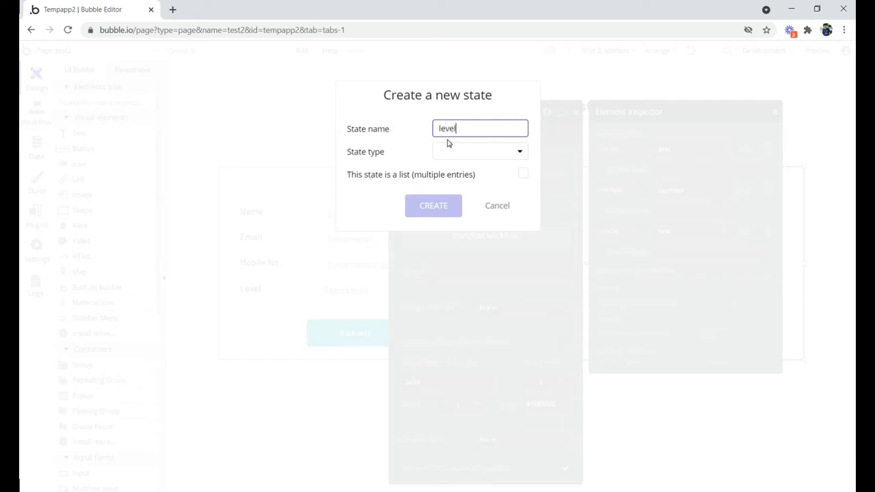
pyautogui.click(478, 151)
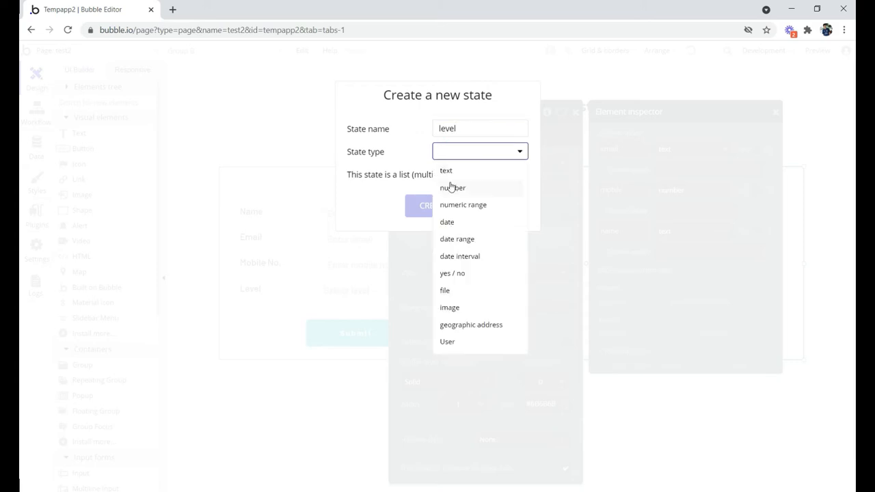
pyautogui.click(452, 187)
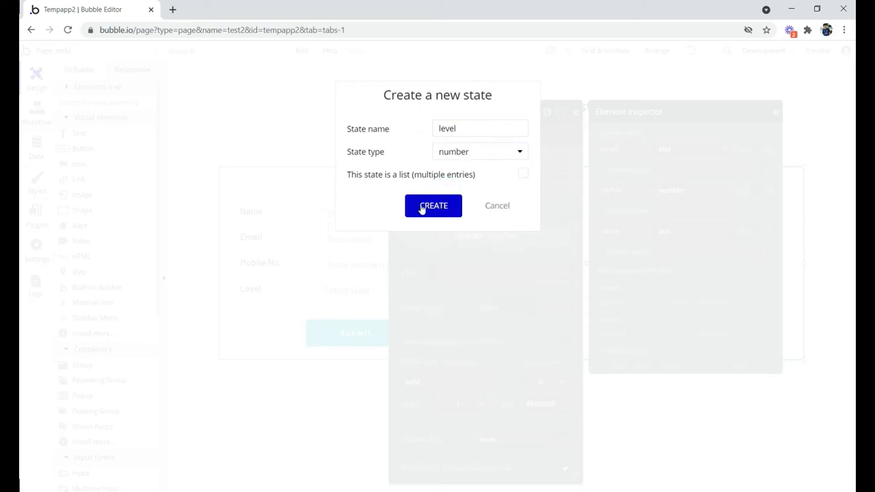
pyautogui.click(433, 206)
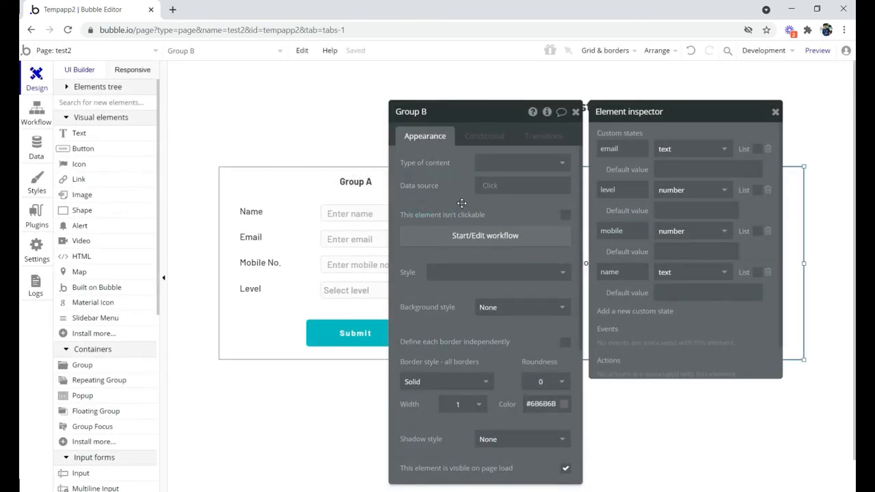
# - Set Group B's Name input initial content to dynamic data Group B's name
pyautogui.click(696, 251)
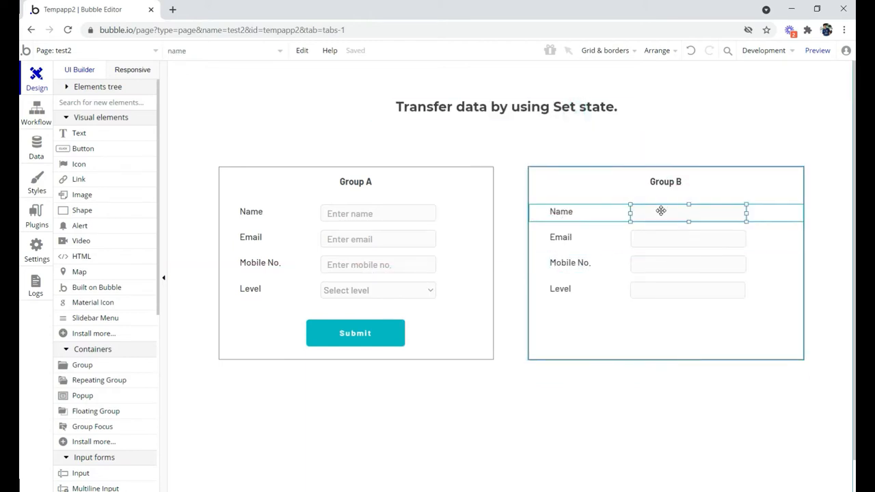
pyautogui.doubleClick(686, 211)
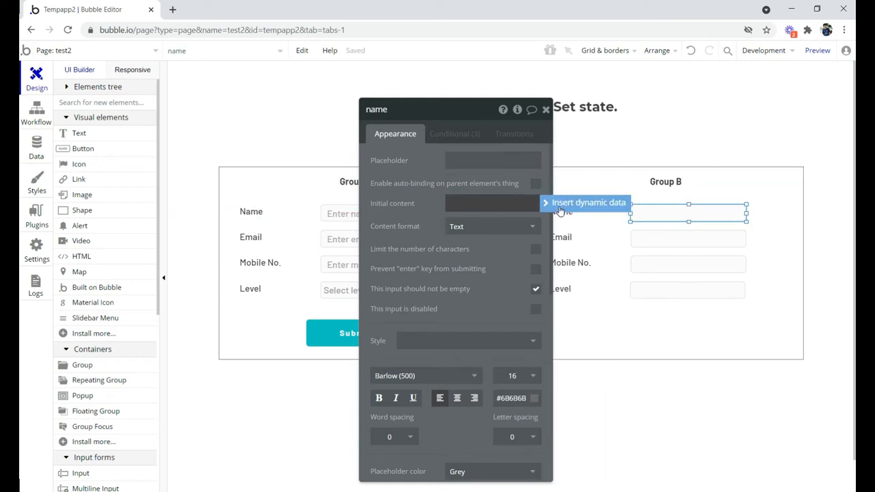
pyautogui.click(588, 203)
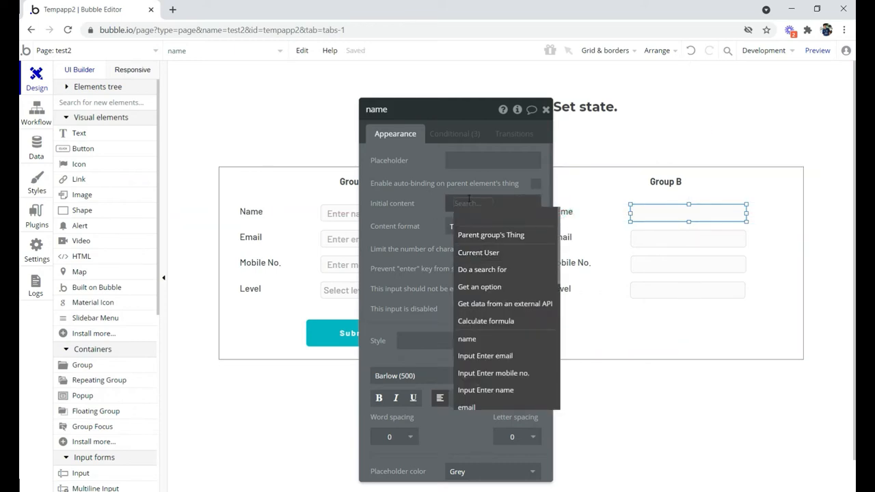
pyautogui.write('b')
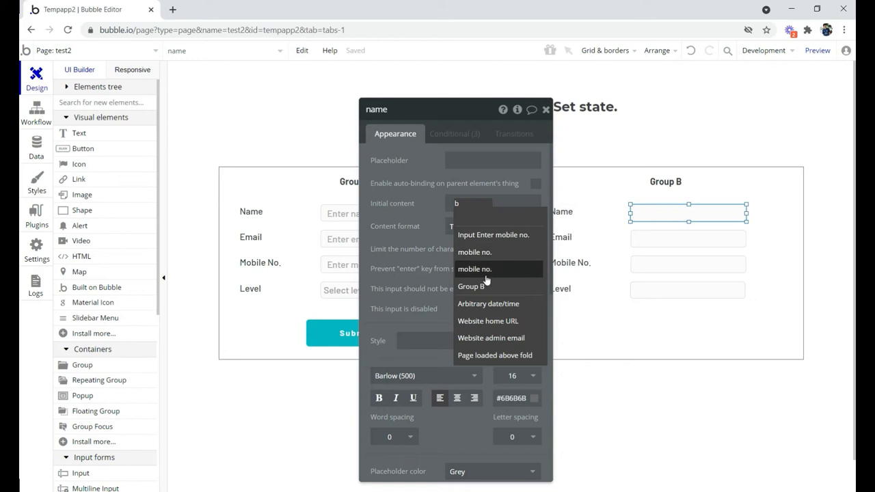
pyautogui.click(470, 285)
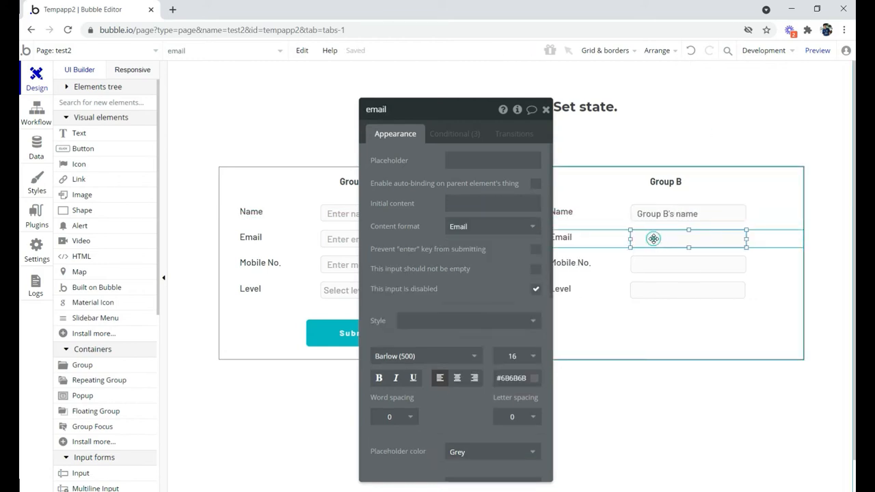
# - Set the Email input's initial content to dynamic data Group B's email
pyautogui.click(491, 203)
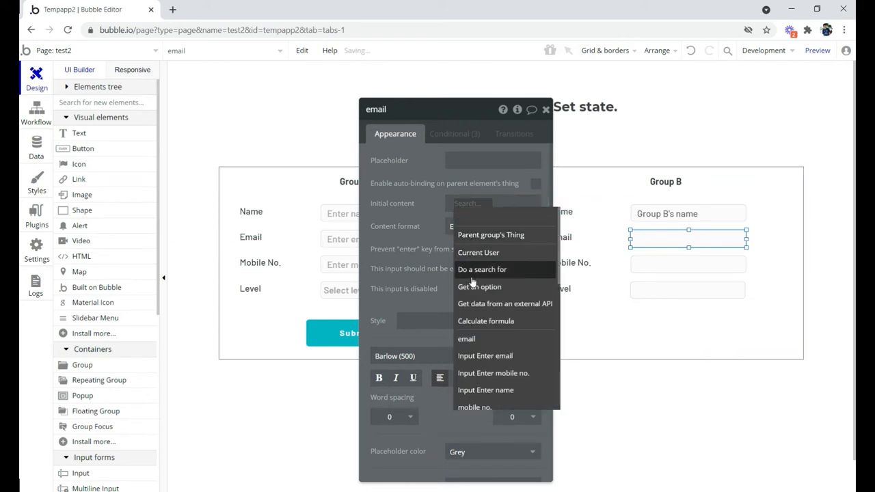
pyautogui.write('ge')
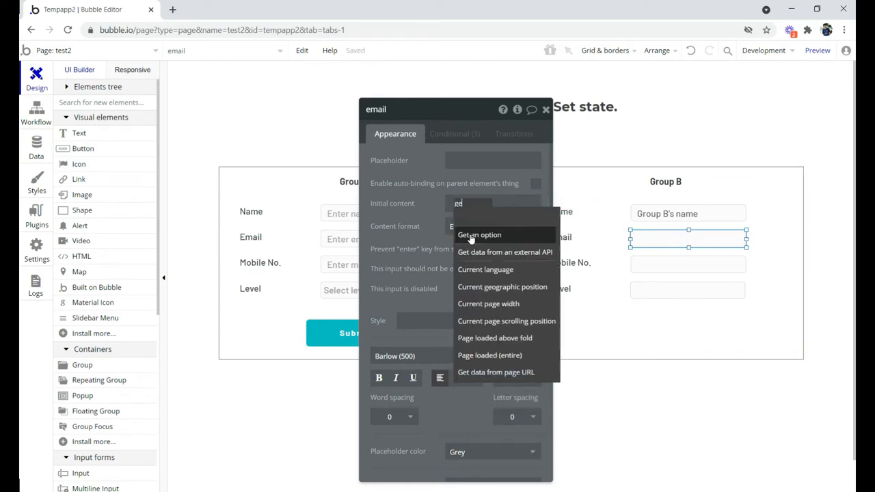
pyautogui.write('ro')
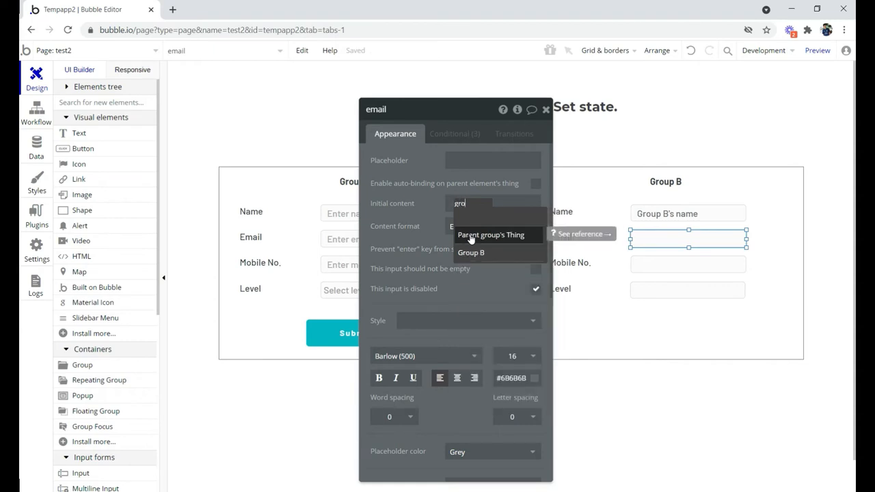
pyautogui.click(470, 252)
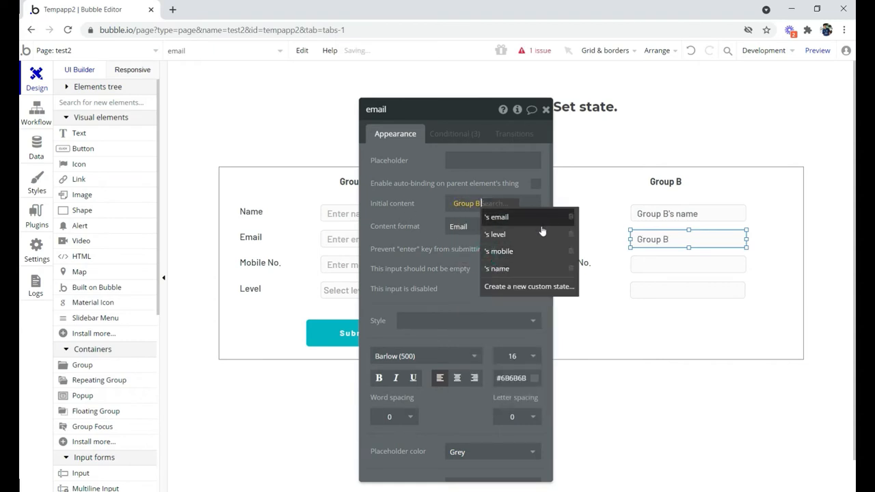
pyautogui.click(495, 217)
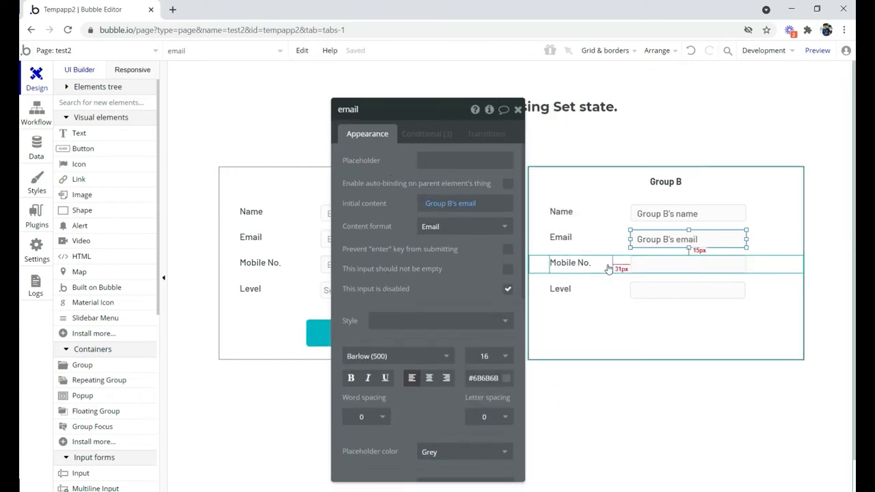
# - Set the Mobile input's initial content to Group B's mobile state
pyautogui.click(688, 262)
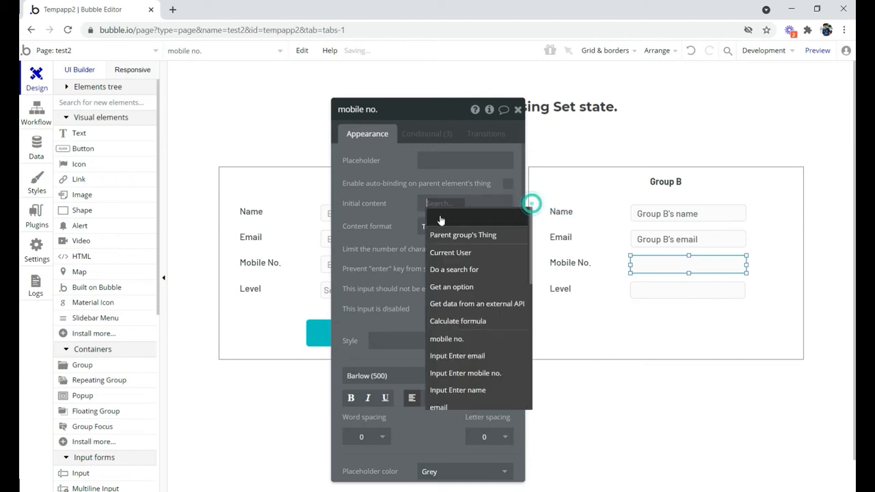
pyautogui.write('grou')
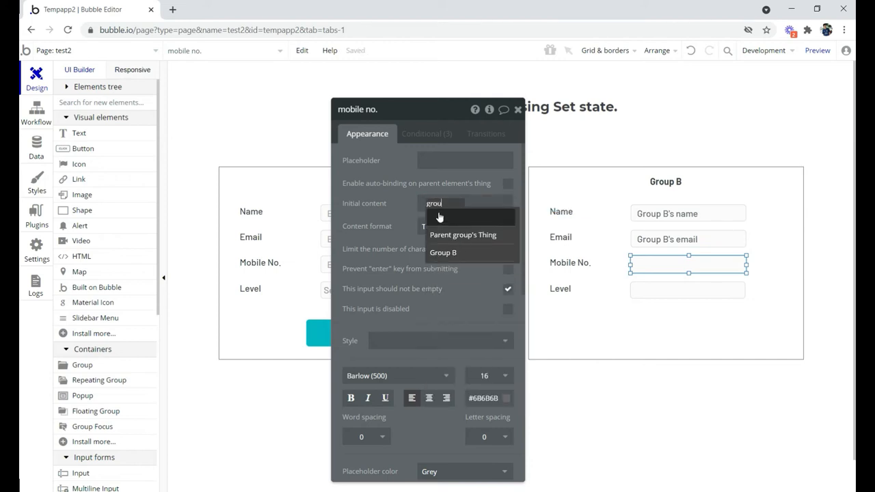
pyautogui.click(443, 252)
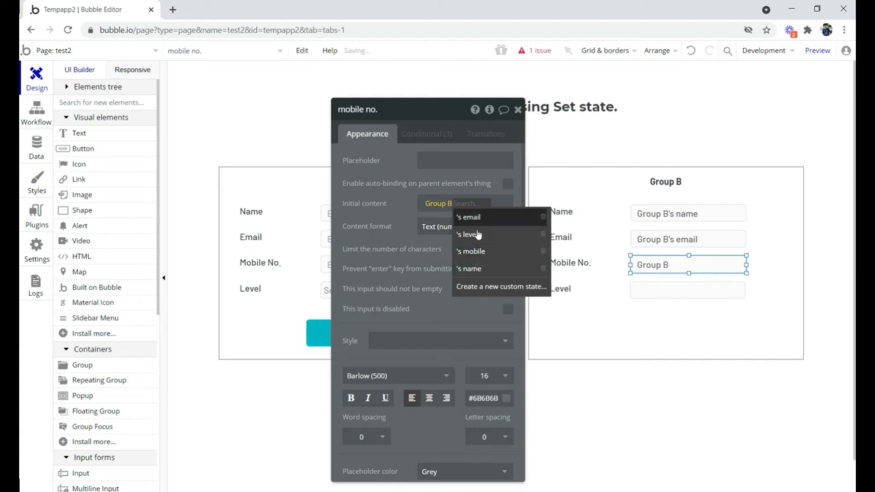
pyautogui.click(471, 250)
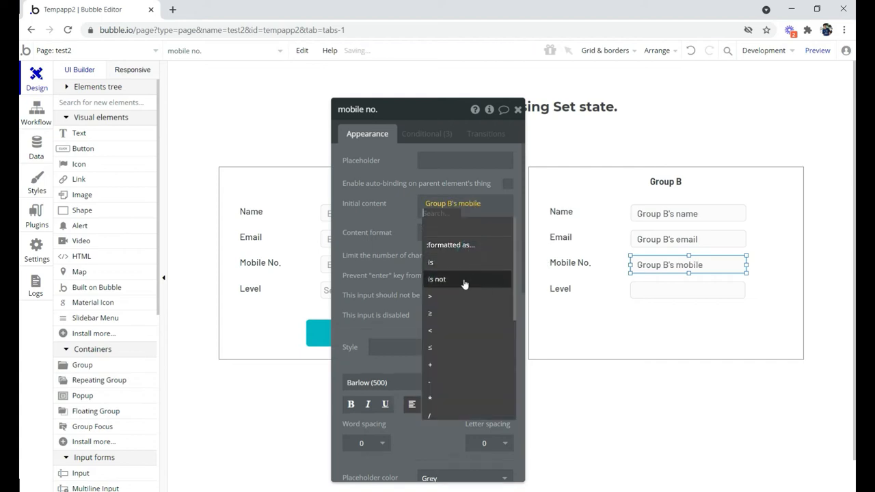
# - Set the Level input's initial content to Group B's level state
pyautogui.click(436, 279)
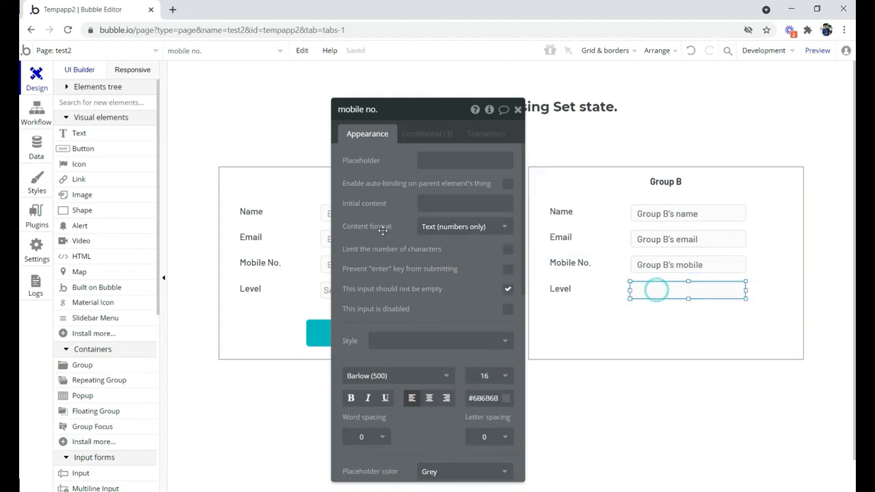
pyautogui.click(464, 203)
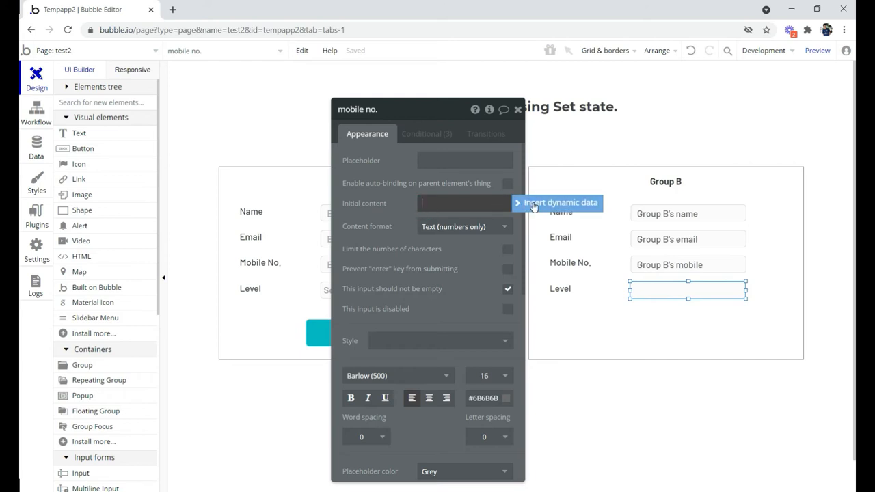
pyautogui.click(559, 202)
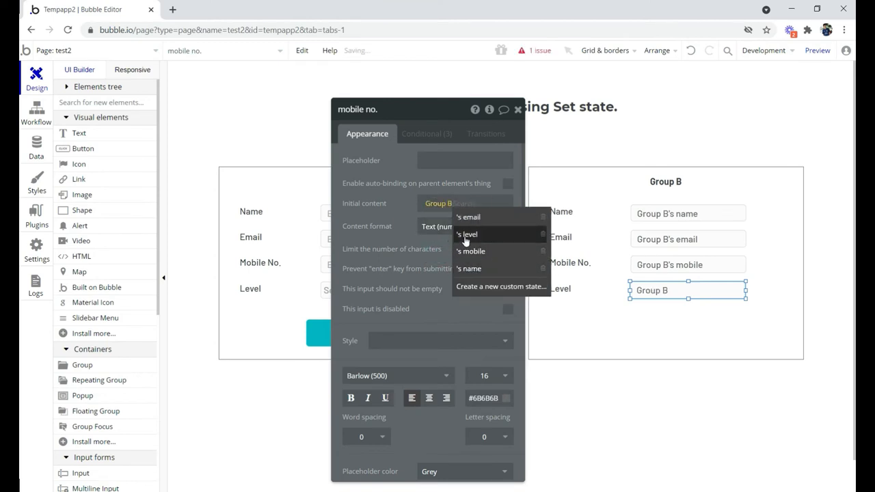
pyautogui.click(466, 234)
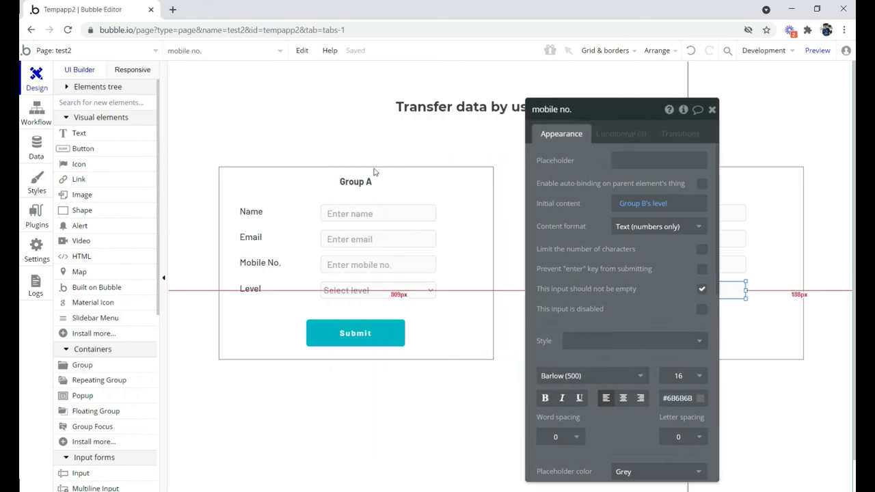
pyautogui.click(355, 333)
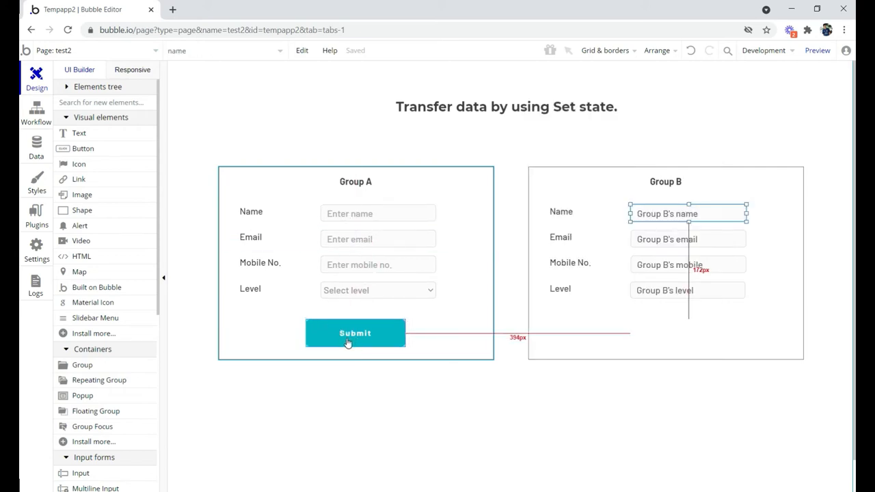
# - Add a Submit-button workflow step 'Set state' targeting Group B's email custom state
pyautogui.click(354, 333)
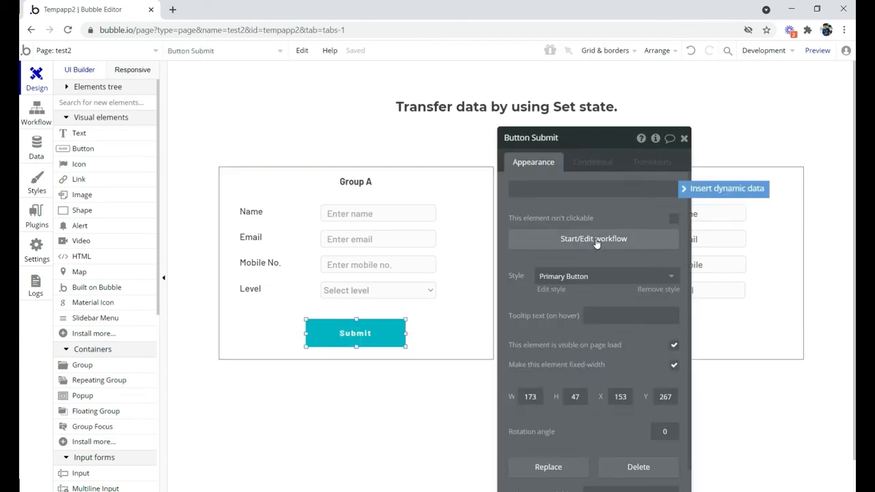
pyautogui.click(593, 238)
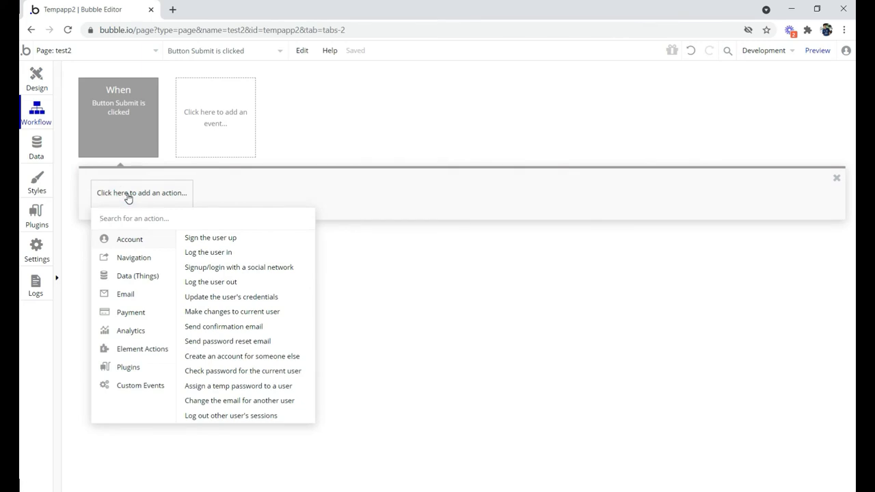
pyautogui.write('set')
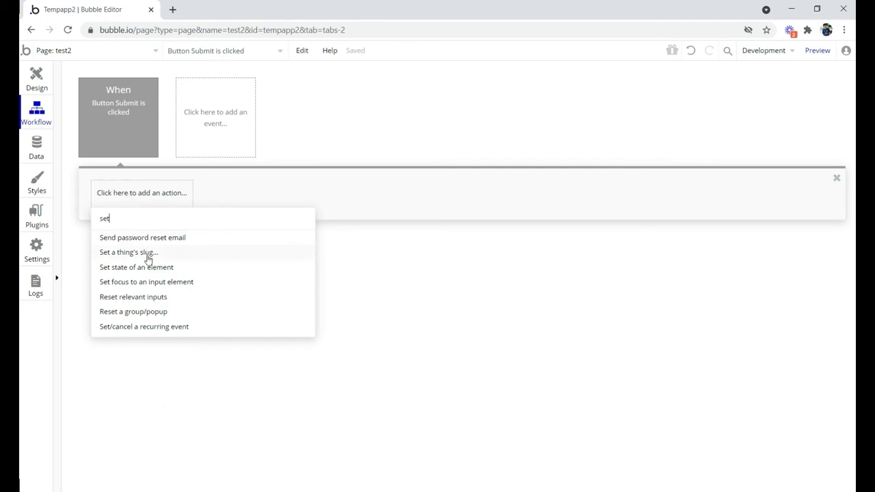
pyautogui.click(136, 267)
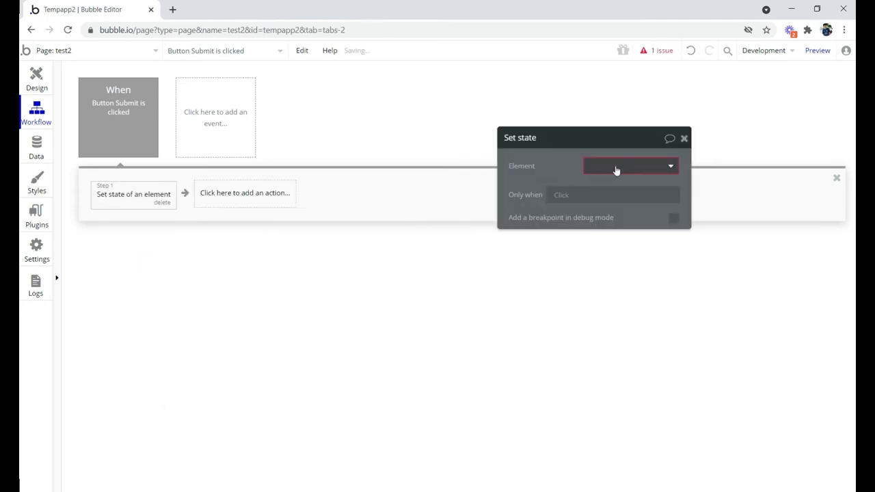
pyautogui.write('gru')
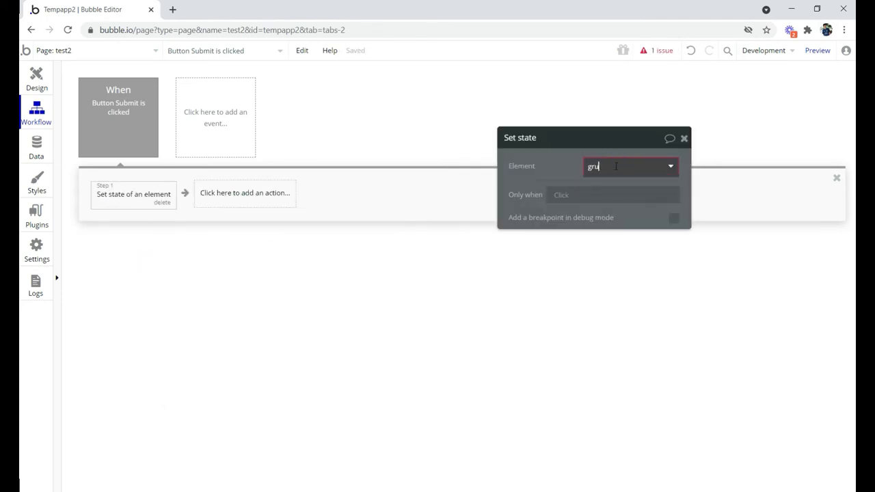
pyautogui.write('u')
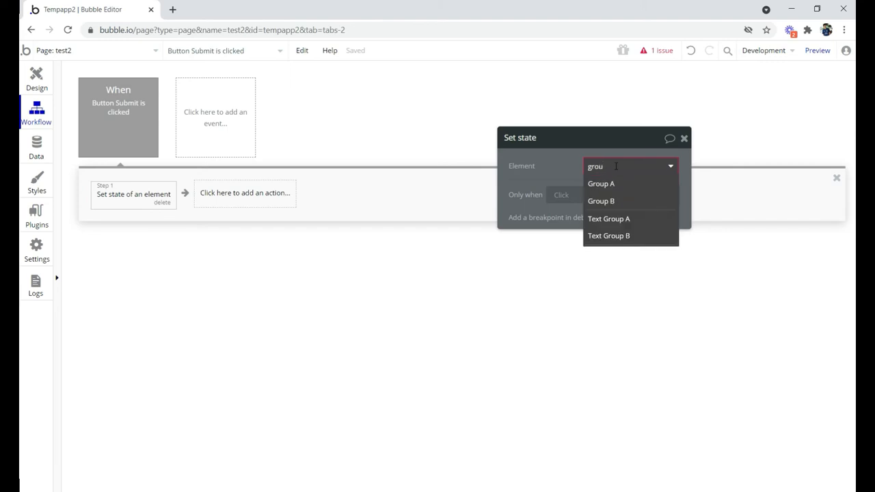
pyautogui.click(600, 200)
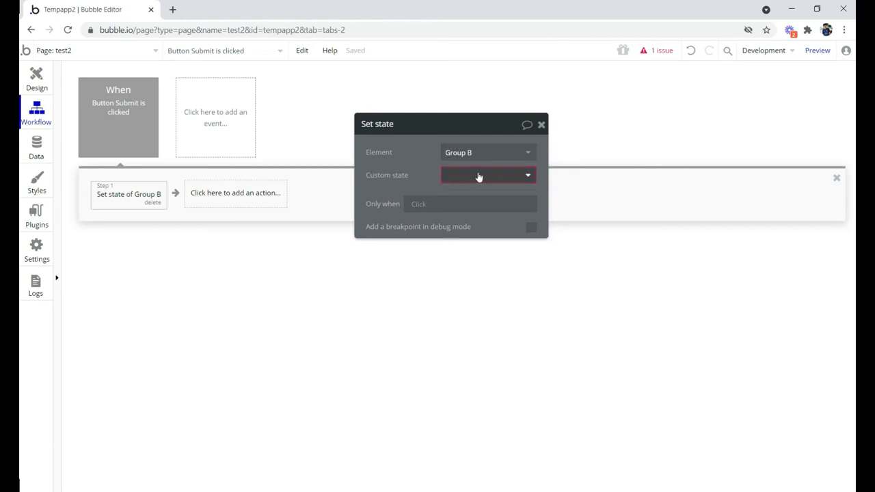
pyautogui.click(486, 175)
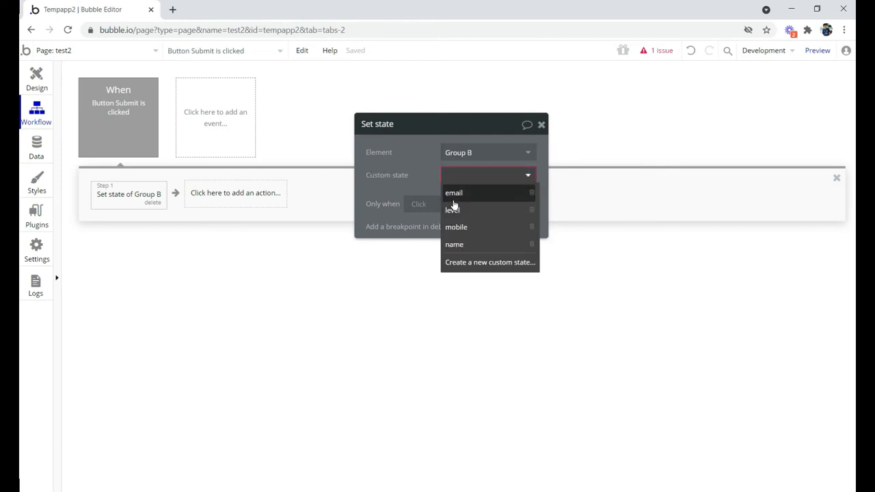
pyautogui.click(453, 192)
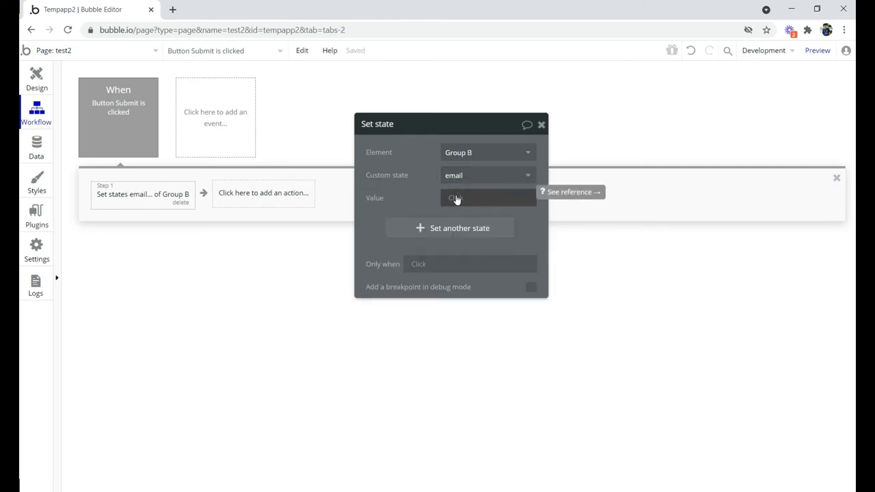
# - Fill email from the email input and level from the level dropdown
pyautogui.write('inp')
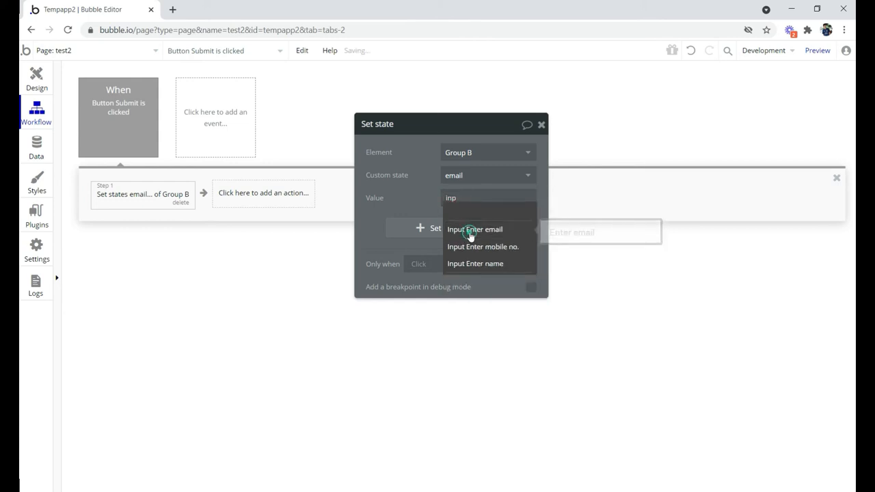
pyautogui.click(475, 229)
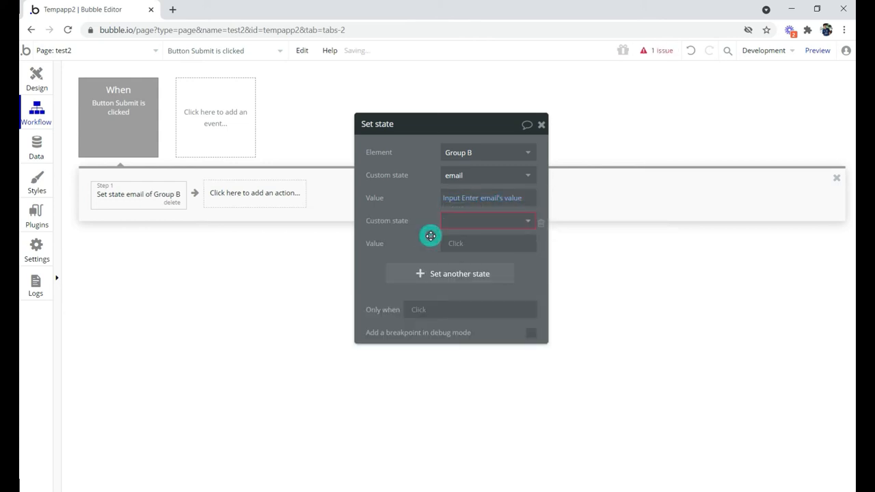
pyautogui.click(487, 220)
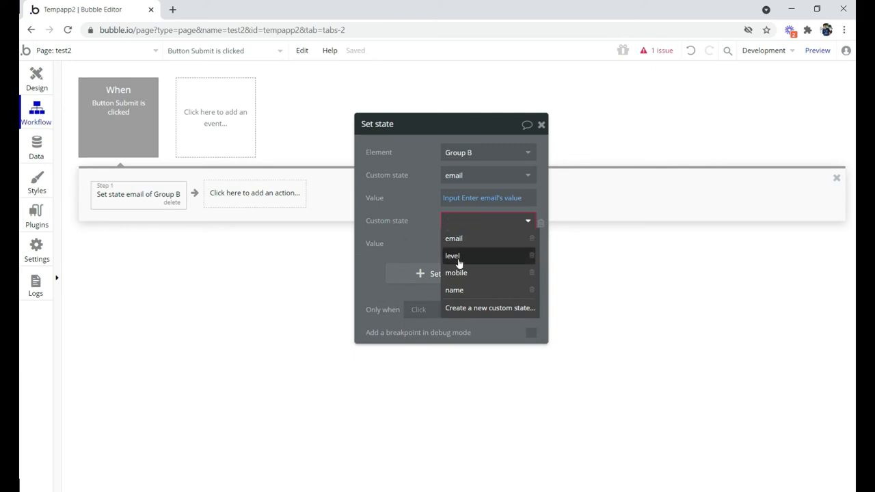
pyautogui.click(452, 255)
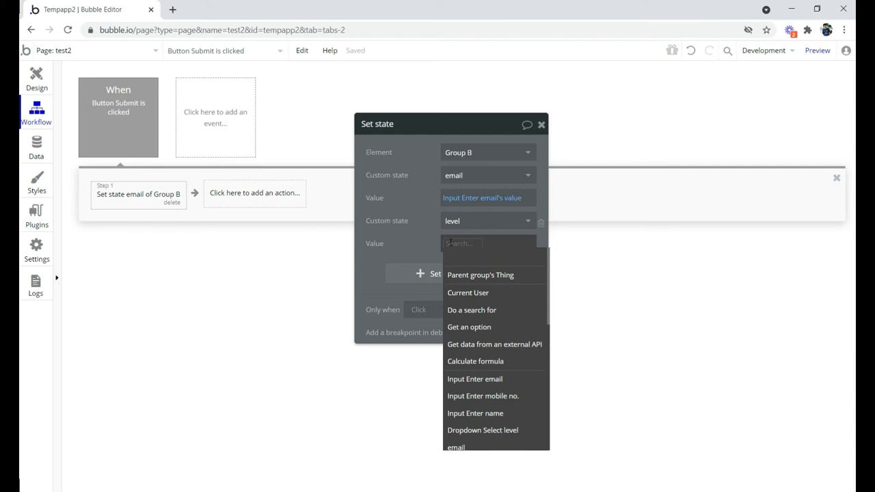
pyautogui.write('do')
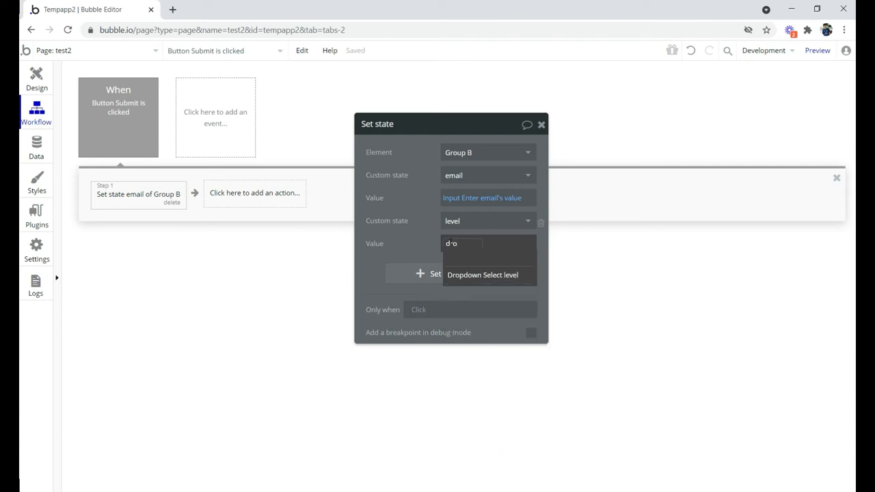
pyautogui.click(482, 275)
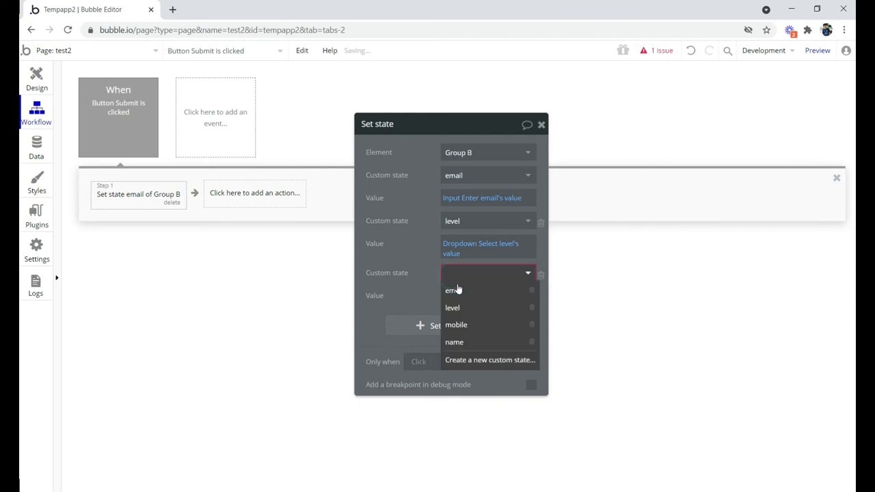
# - Set Group B's mobile from the mobile number input and name from the name input
pyautogui.click(454, 325)
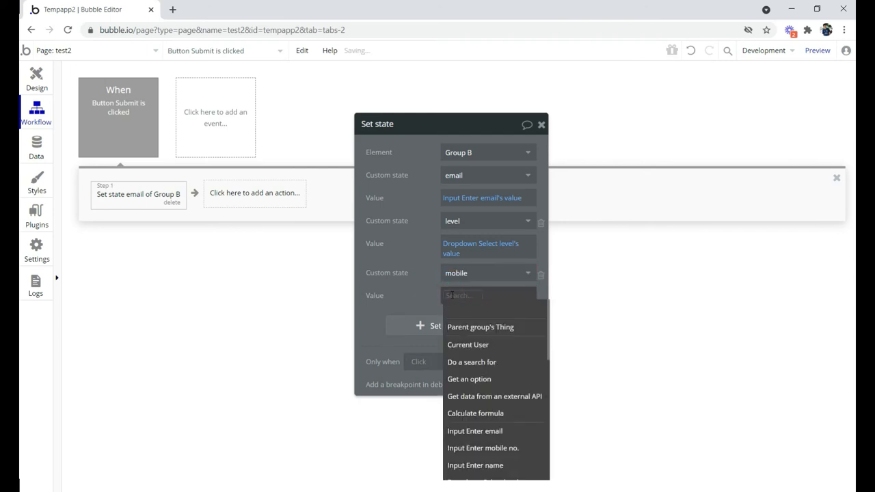
pyautogui.write('mob')
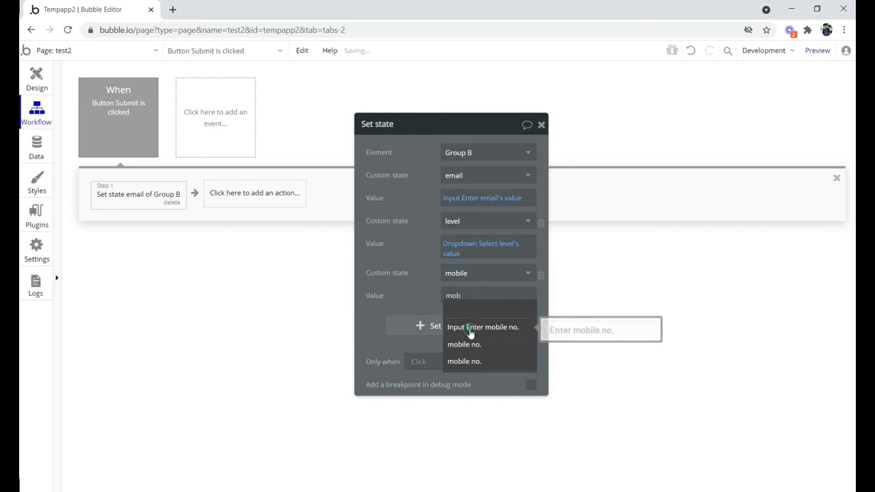
pyautogui.click(482, 326)
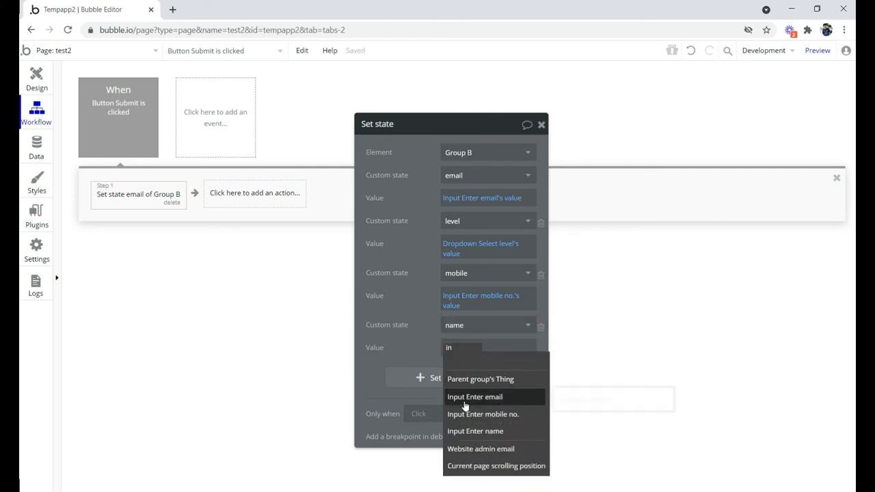
pyautogui.click(474, 431)
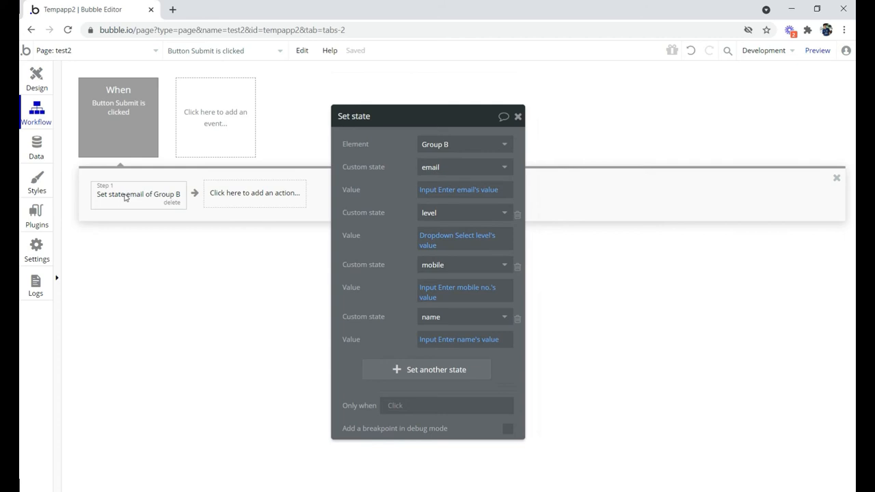
pyautogui.moveTo(43, 101)
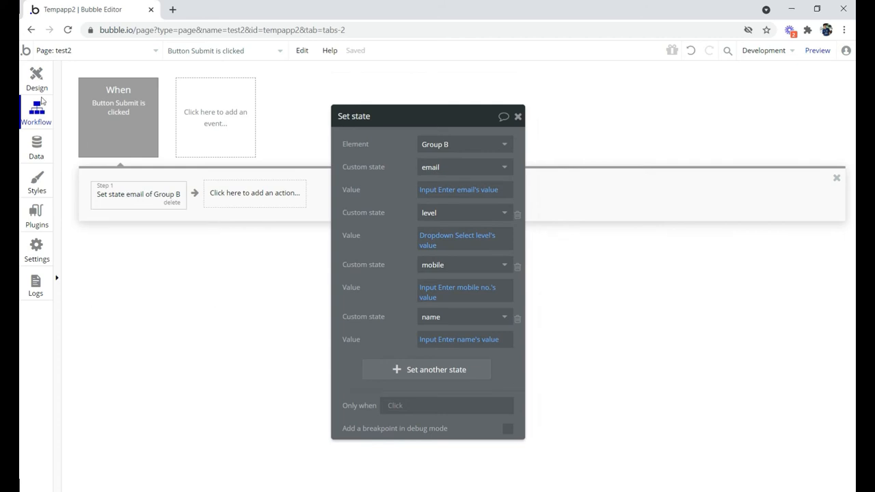
pyautogui.moveTo(817, 50)
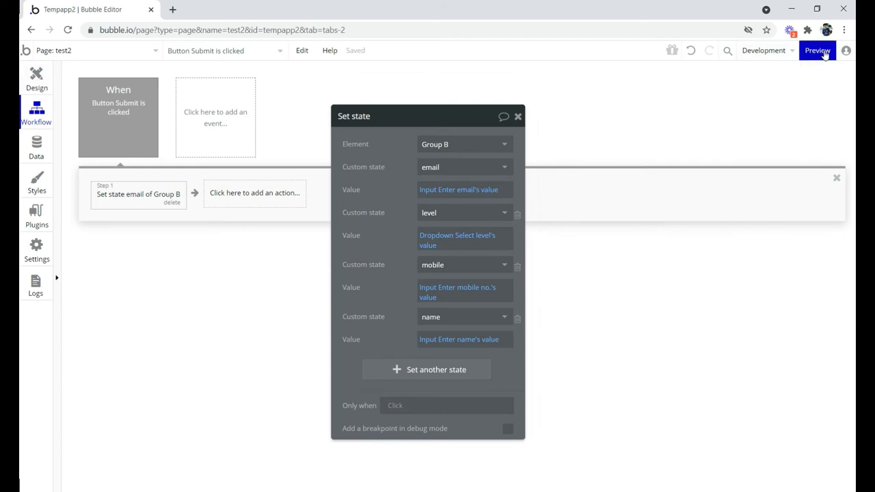
# - Add a 'Reset relevant inputs' action after the set-state step and launch the preview
pyautogui.click(818, 50)
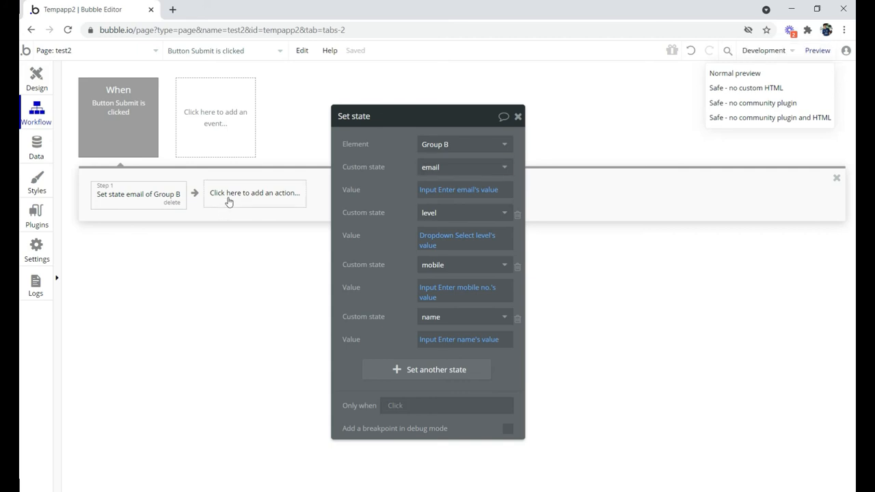
pyautogui.click(254, 193)
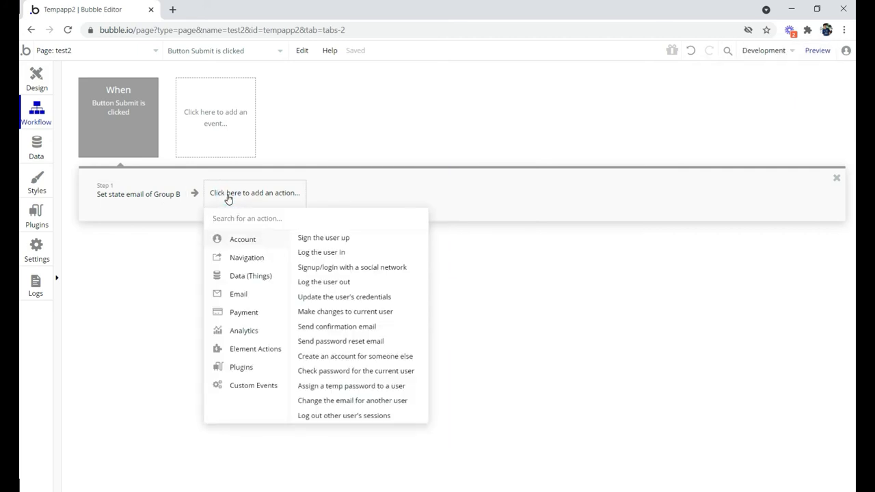
pyautogui.write('res')
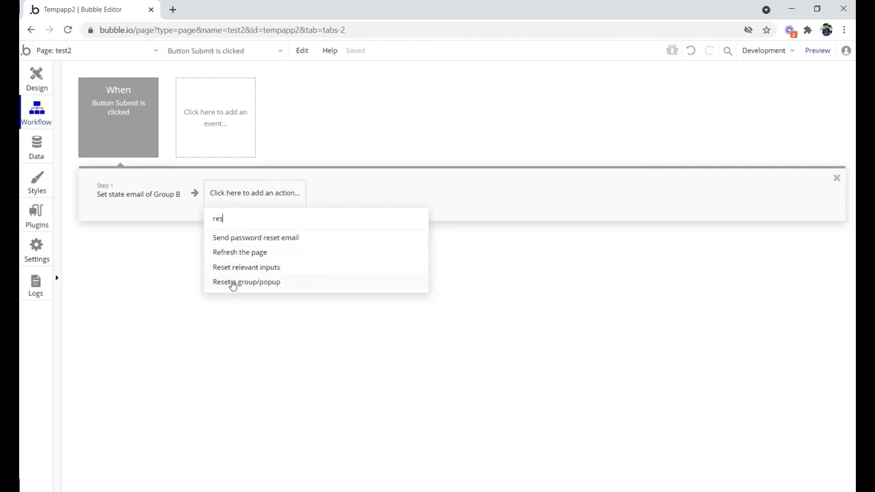
pyautogui.click(246, 266)
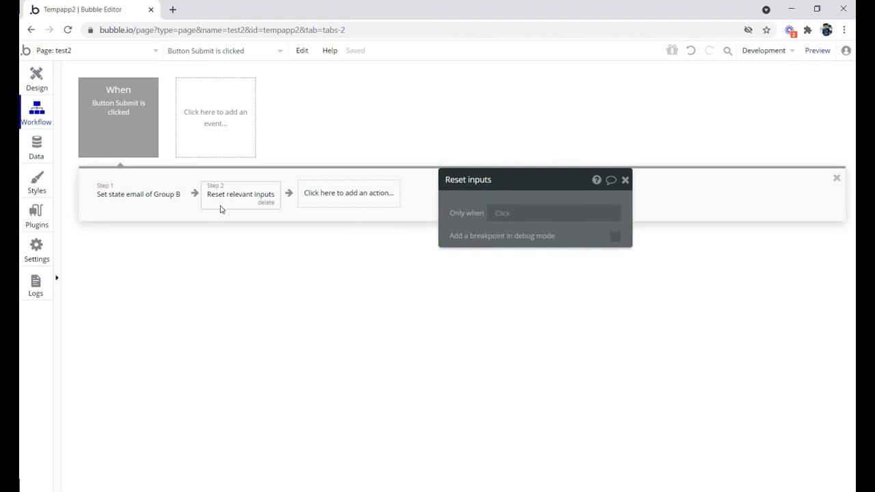
pyautogui.moveTo(847, 91)
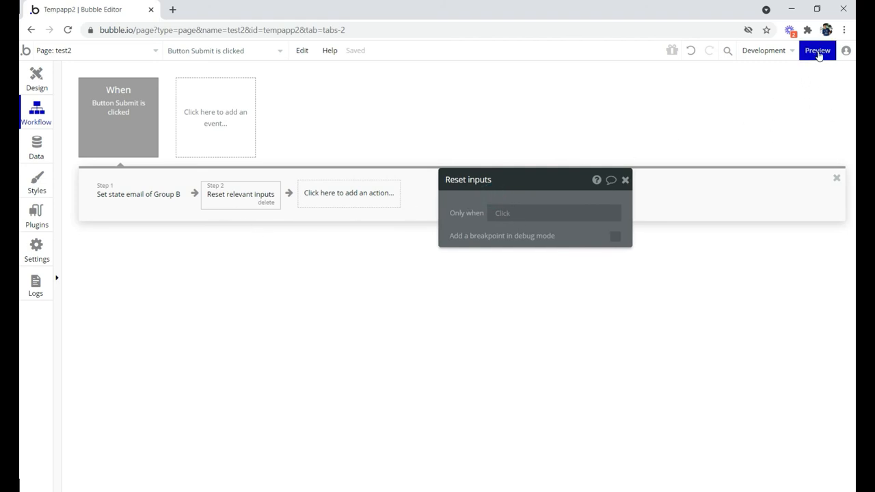
pyautogui.click(817, 50)
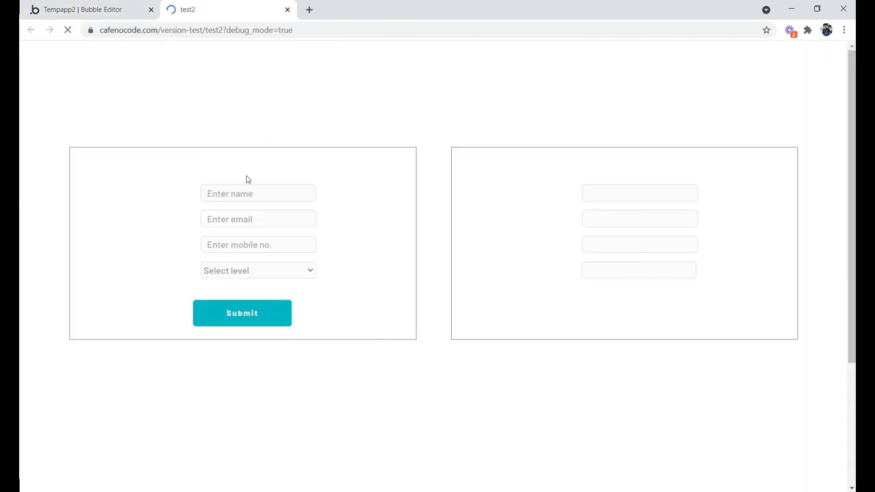
# - Enter a test name, email, mobile number and level in Group A's fields
pyautogui.click(258, 194)
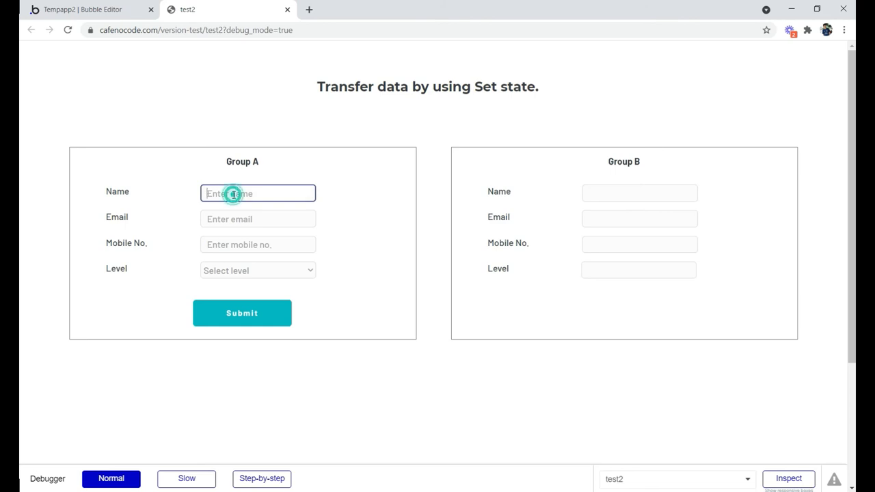
pyautogui.click(257, 192)
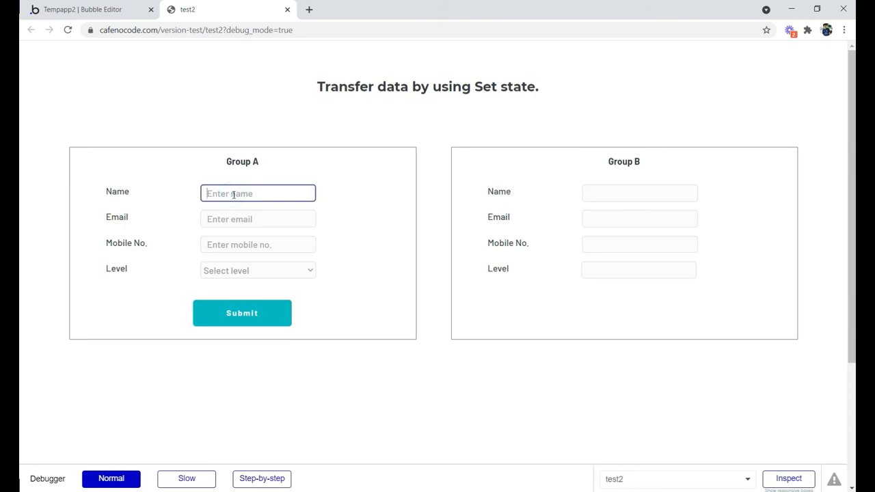
pyautogui.write('trynocode')
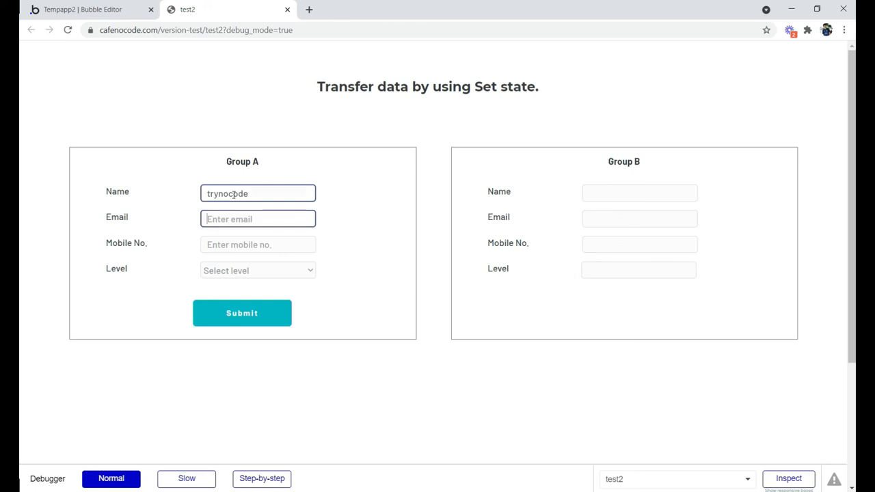
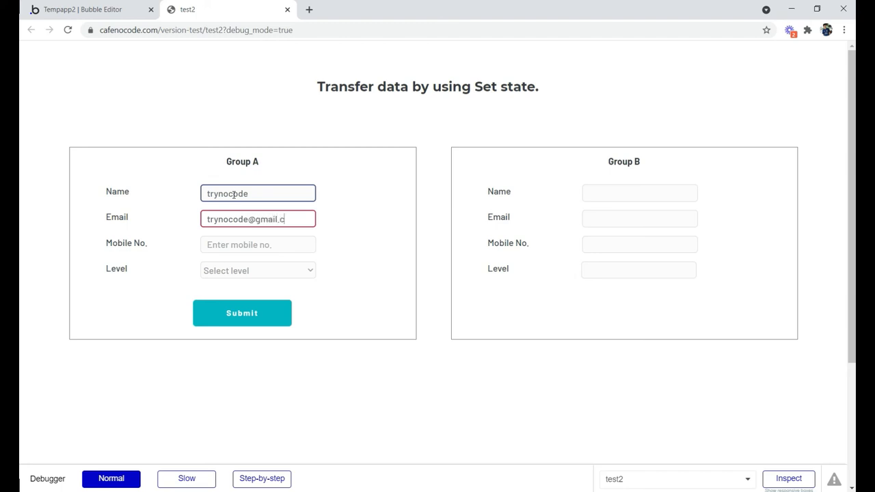
pyautogui.write('34')
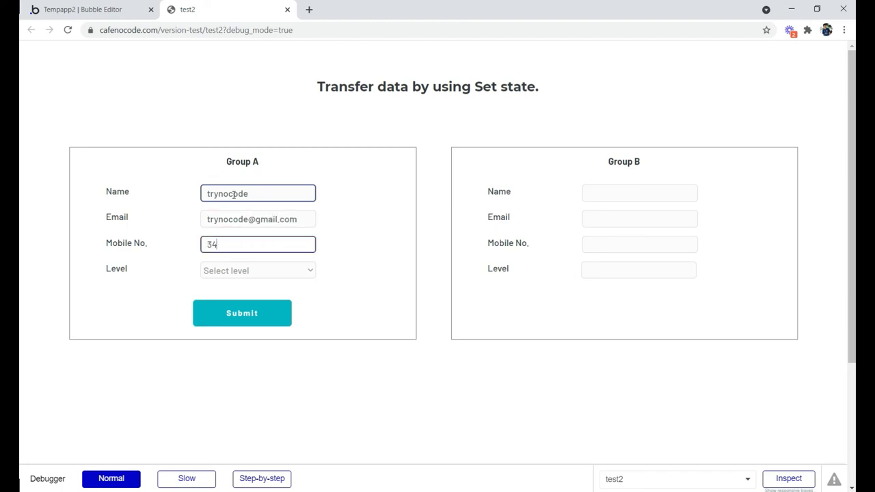
pyautogui.click(258, 270)
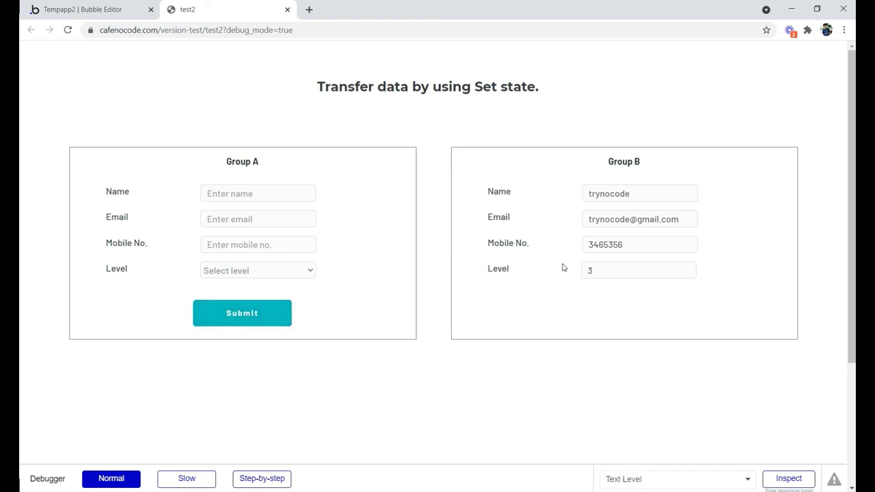
# - Submit only the name 'bubble' from Group A and inspect Group B's name field
pyautogui.click(258, 194)
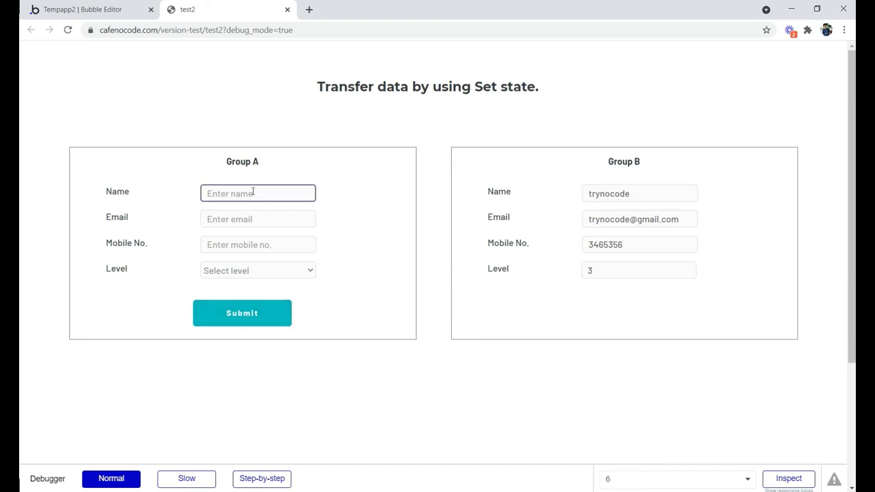
pyautogui.click(258, 244)
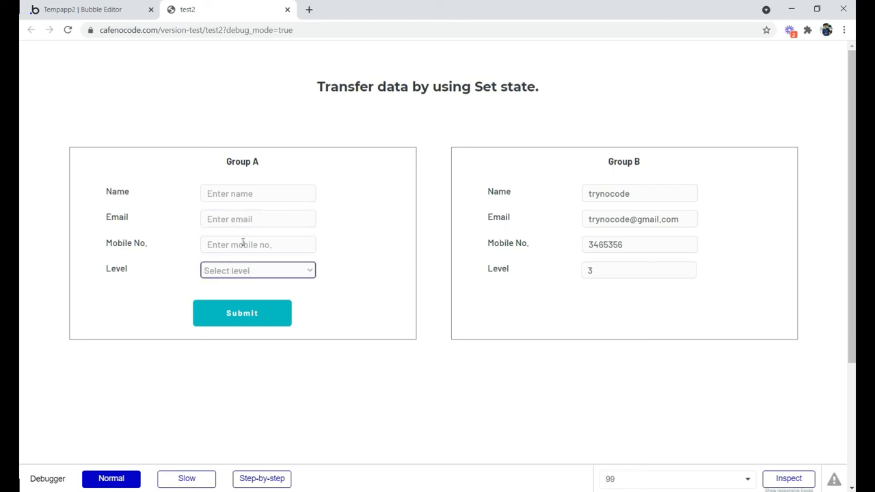
pyautogui.click(258, 193)
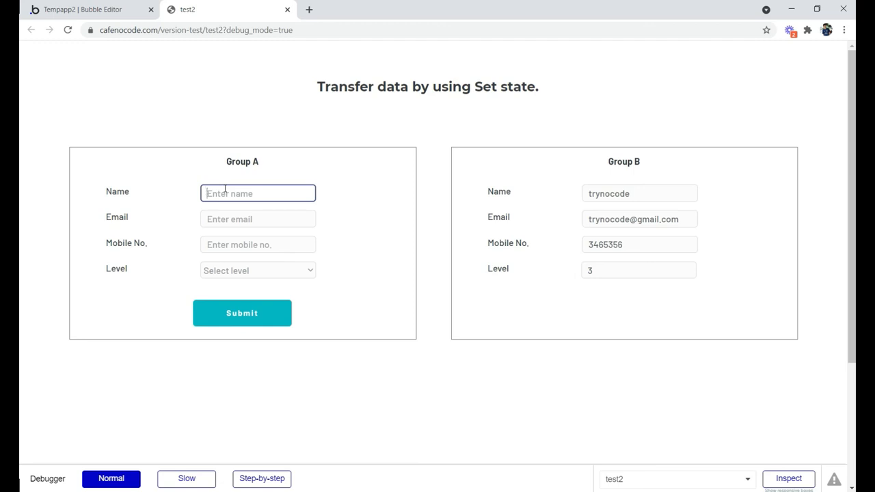
pyautogui.write('bubbl')
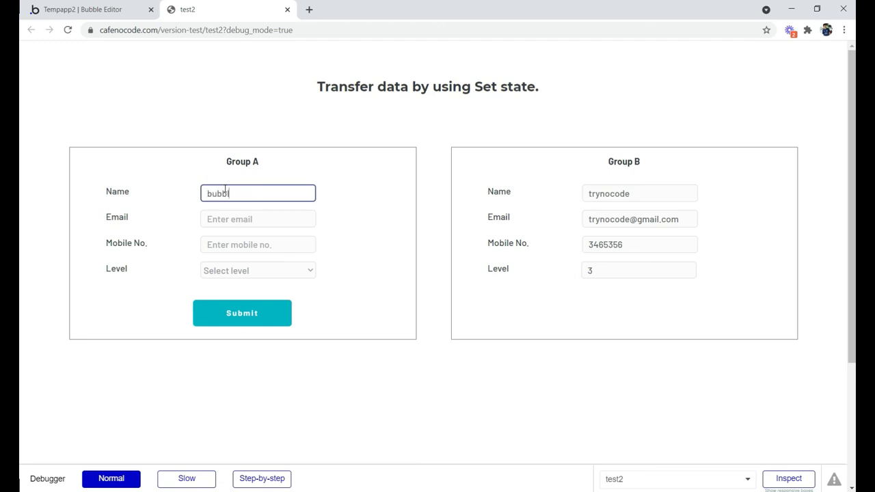
pyautogui.click(242, 313)
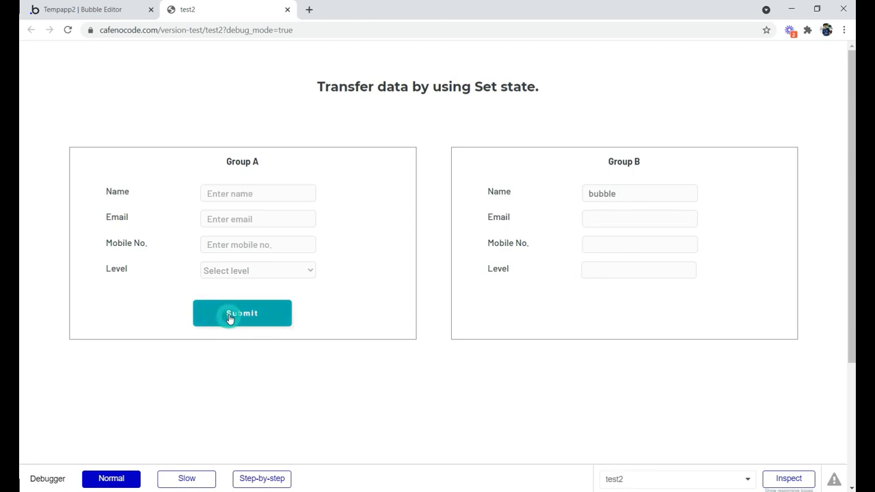
pyautogui.click(242, 313)
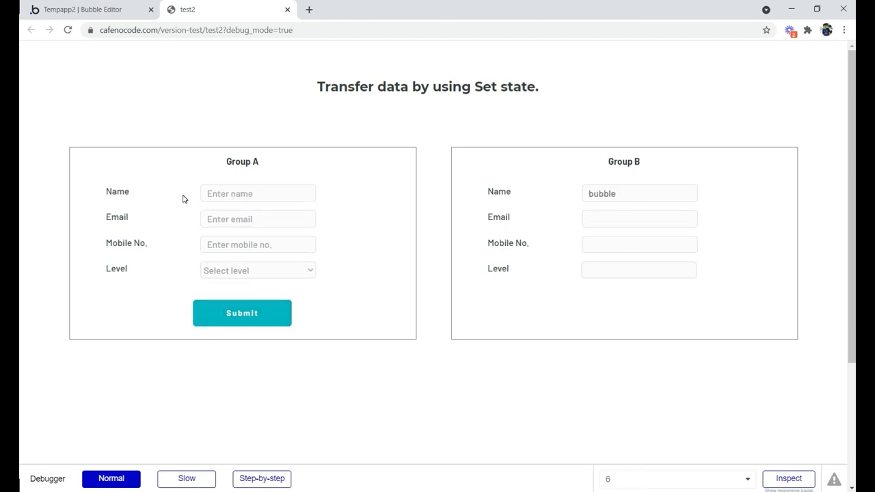
pyautogui.click(639, 192)
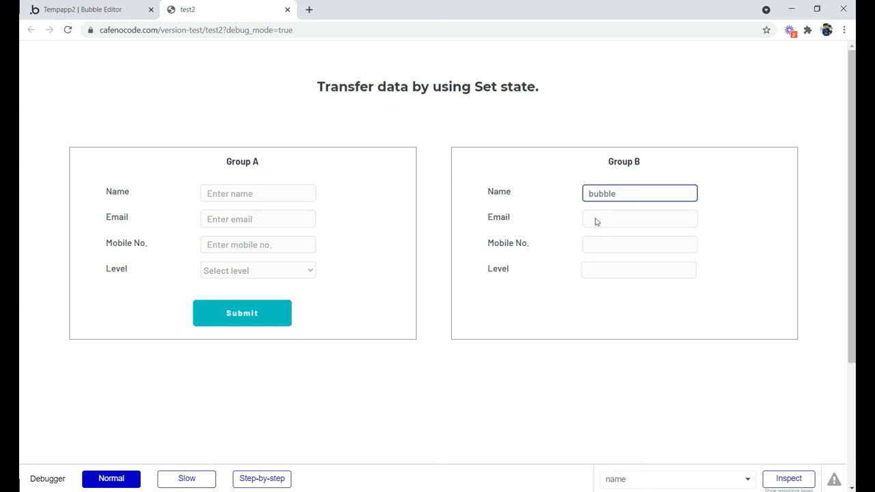
pyautogui.click(242, 313)
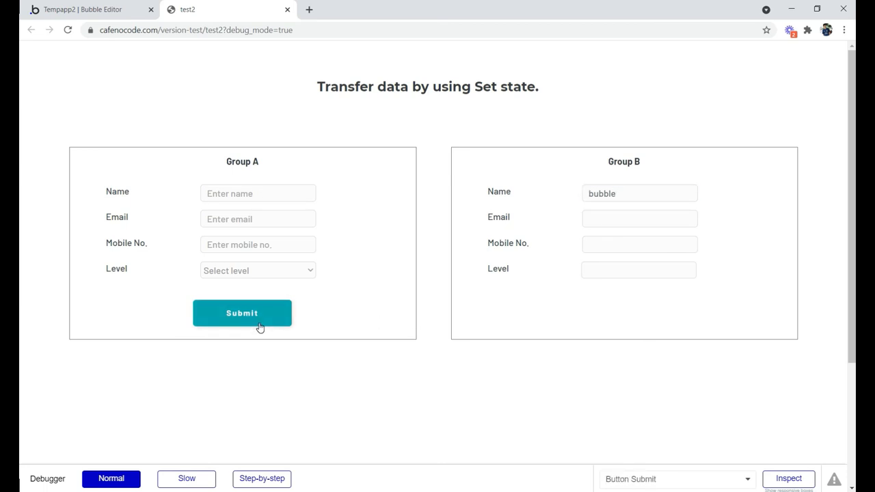